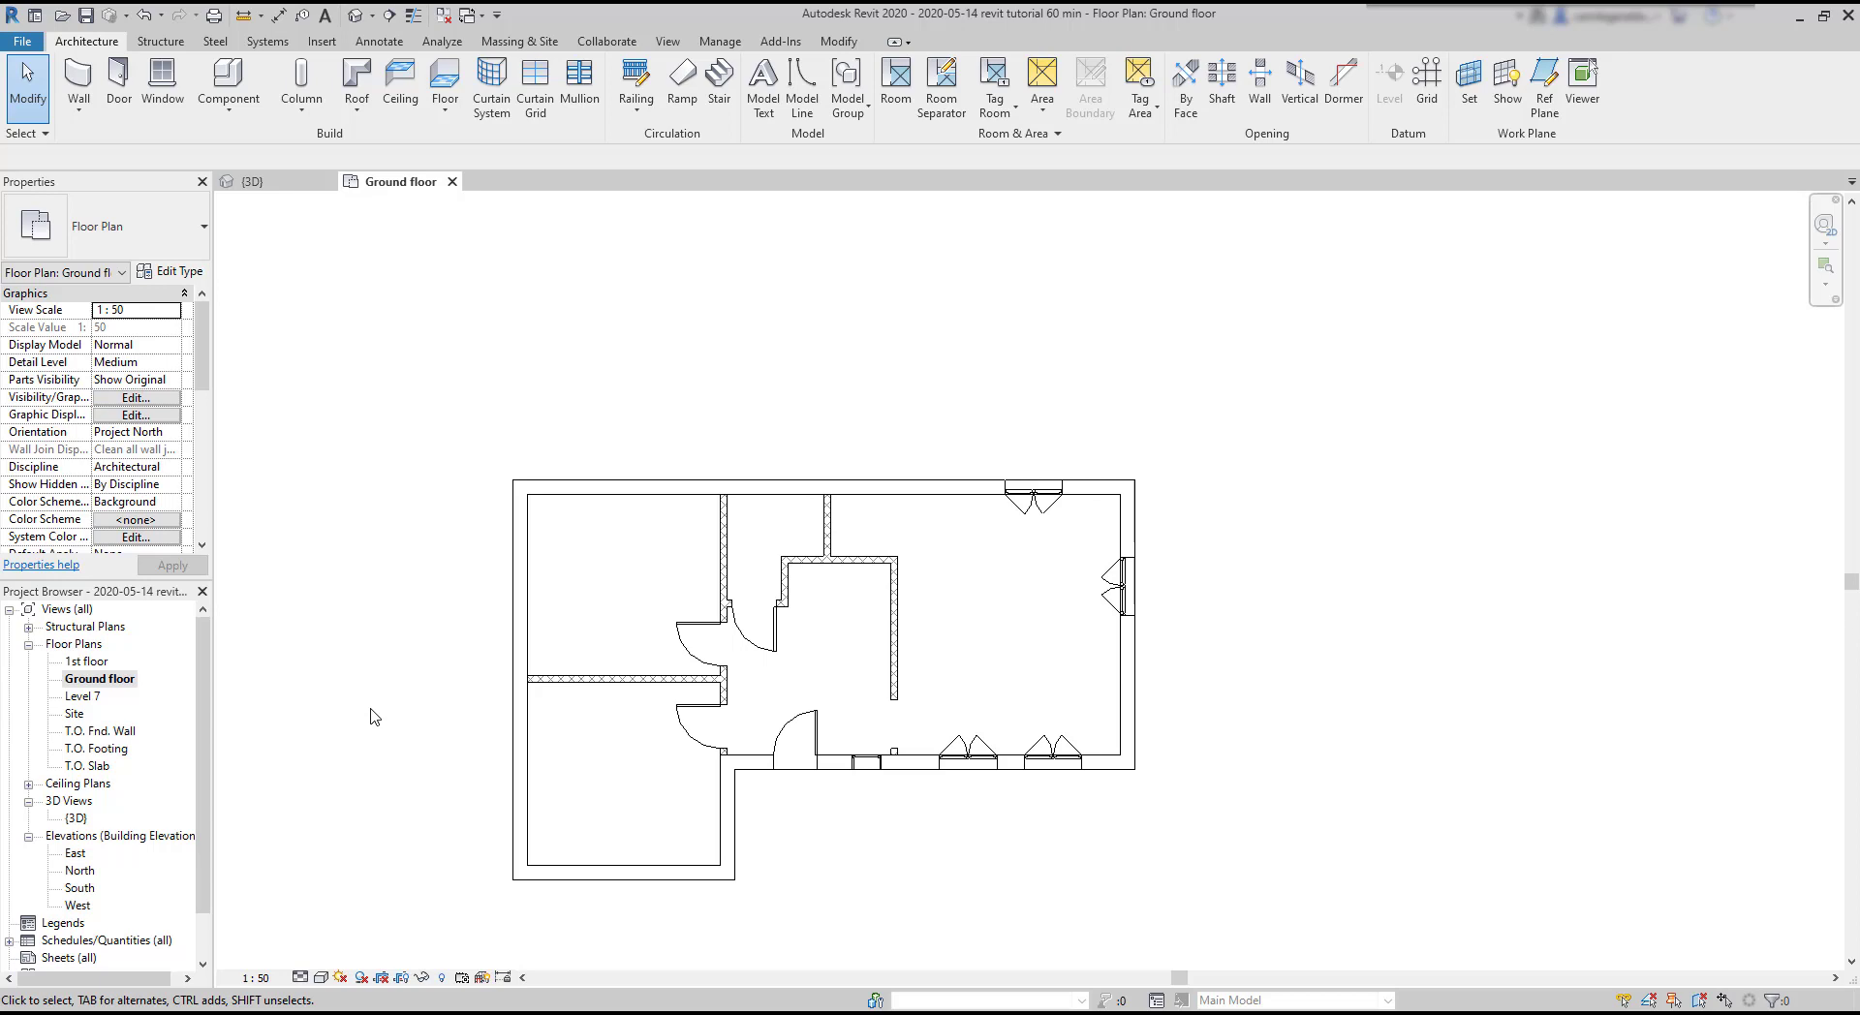
mouse_move(1362, 704)
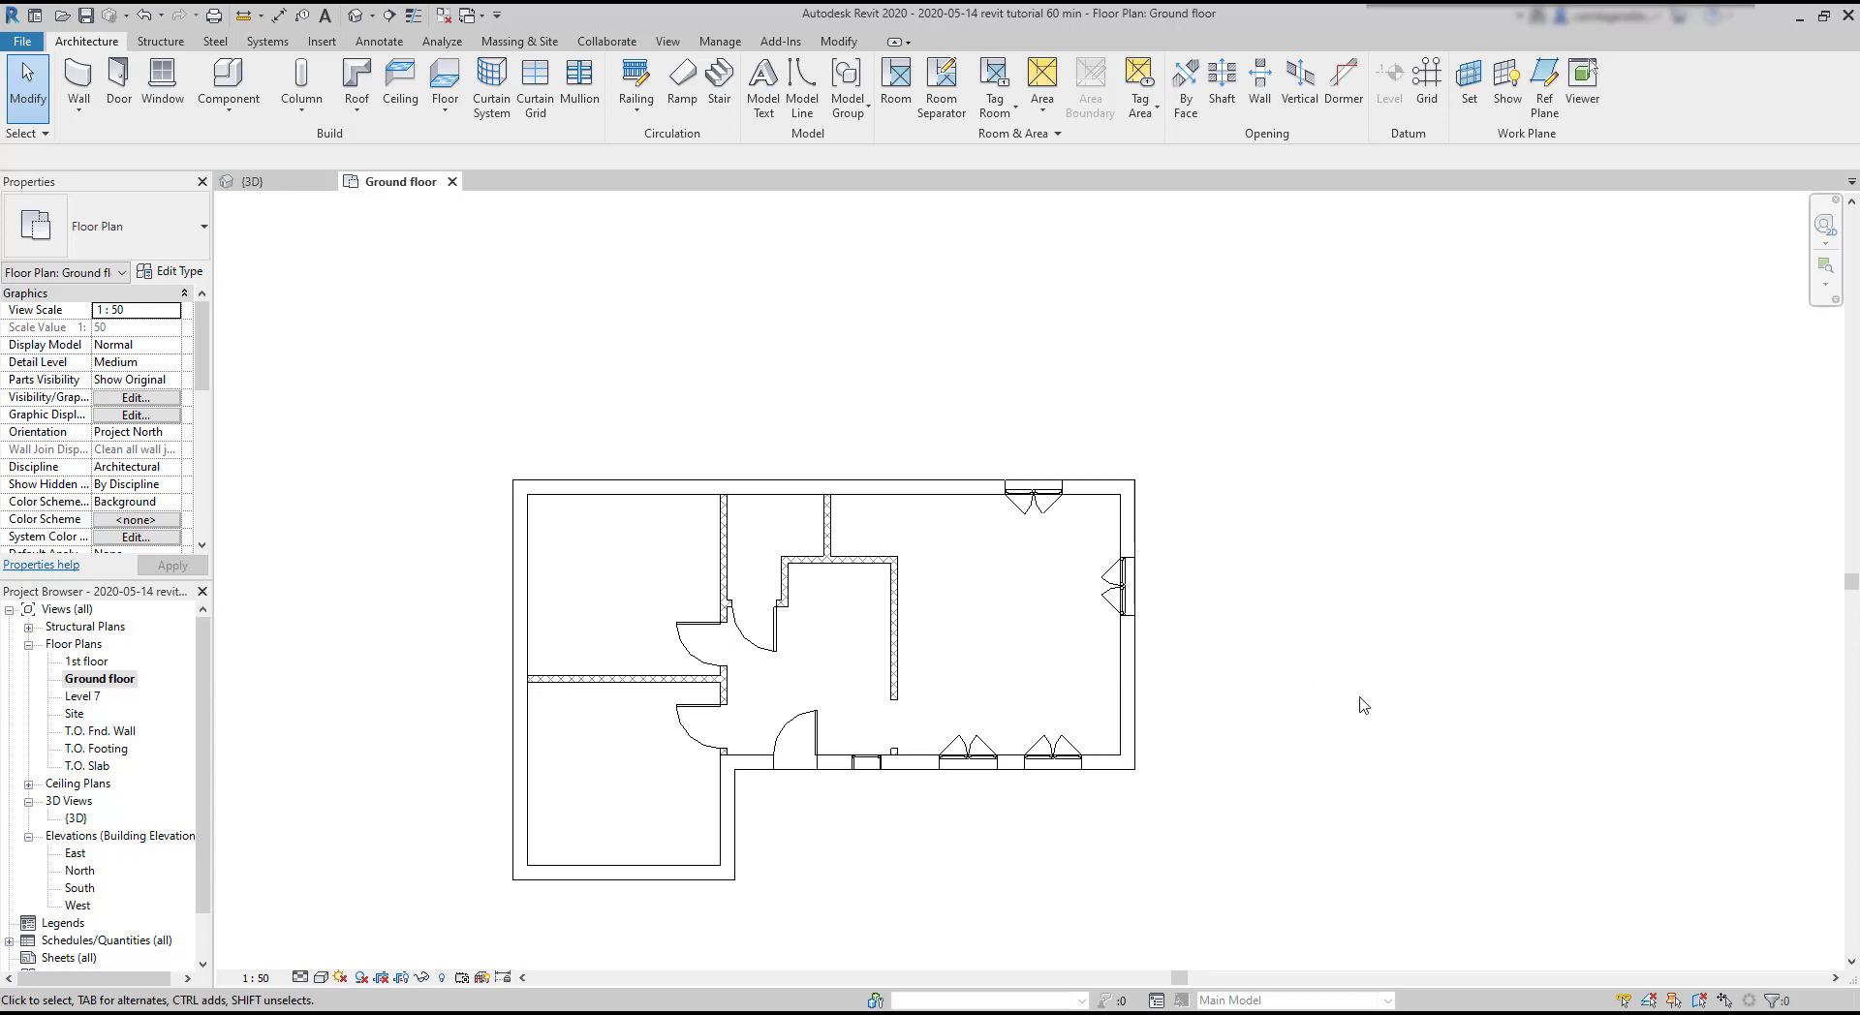
mouse_move(400, 83)
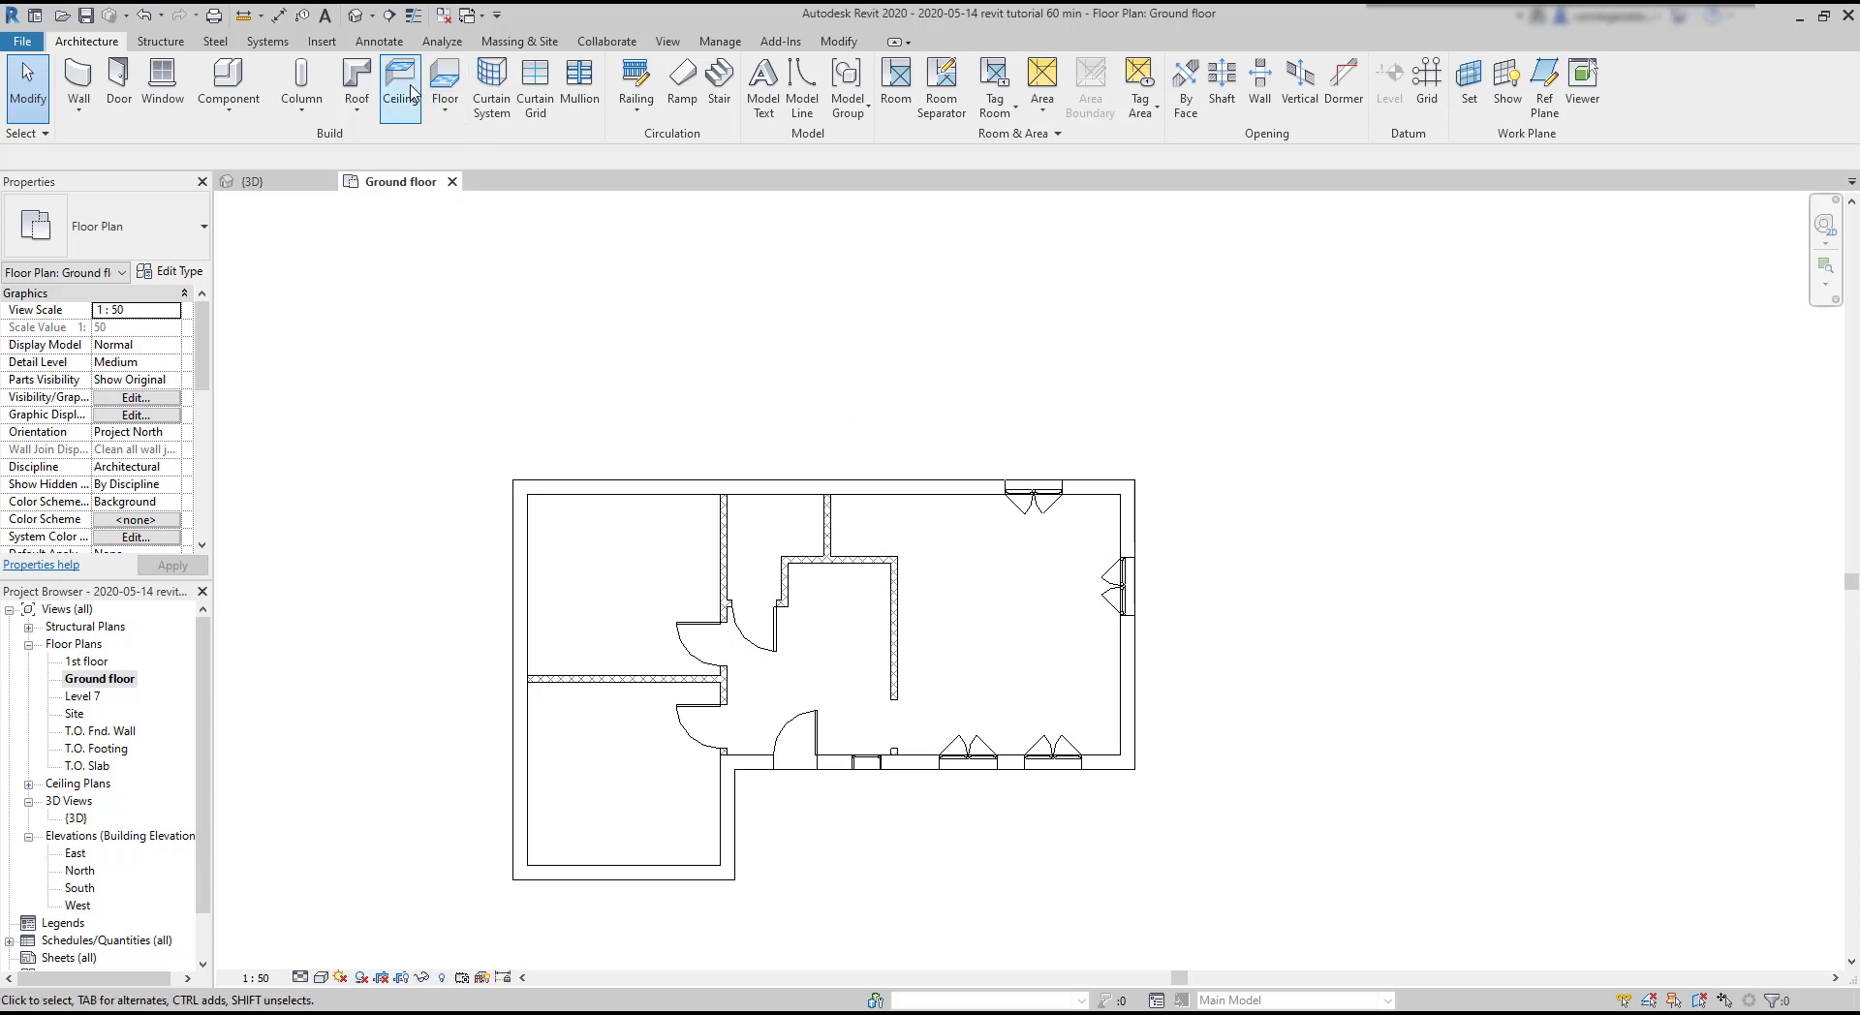
Step: Place an automatic Compound Ceiling 600 x 1200mm grid in the top-left room
click(400, 84)
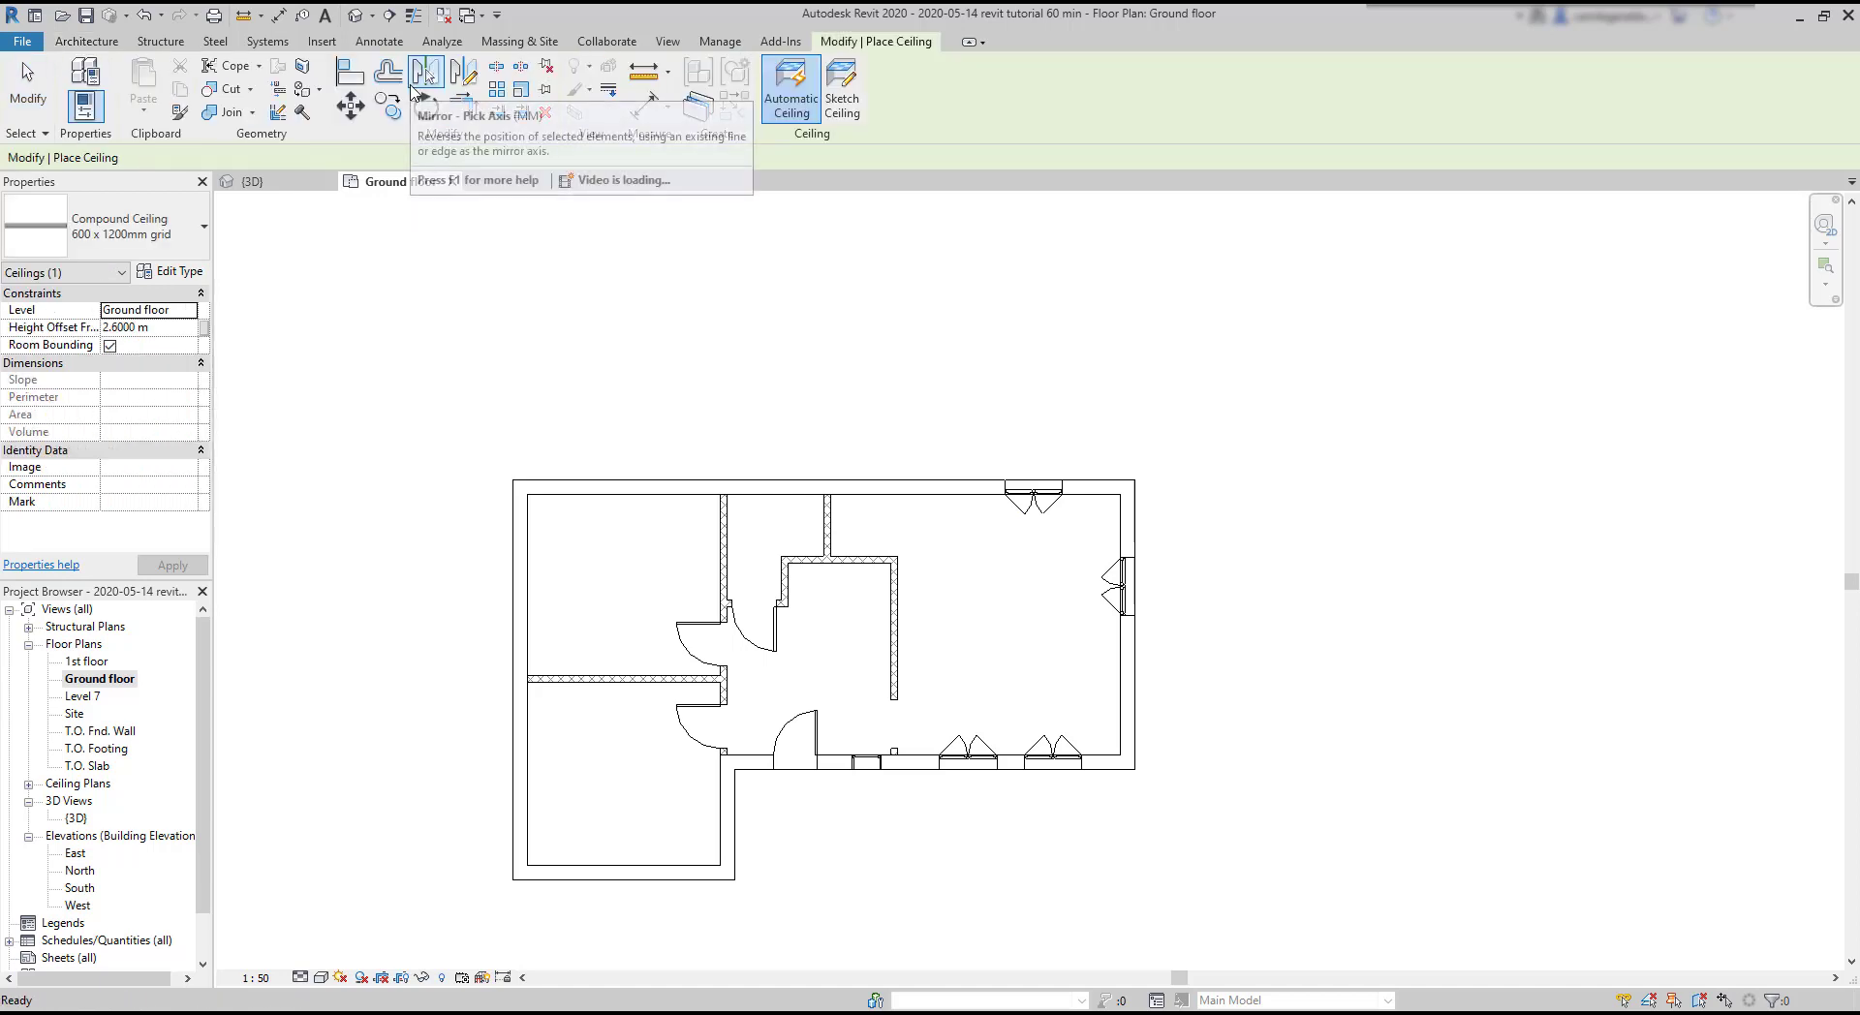
mouse_move(656, 302)
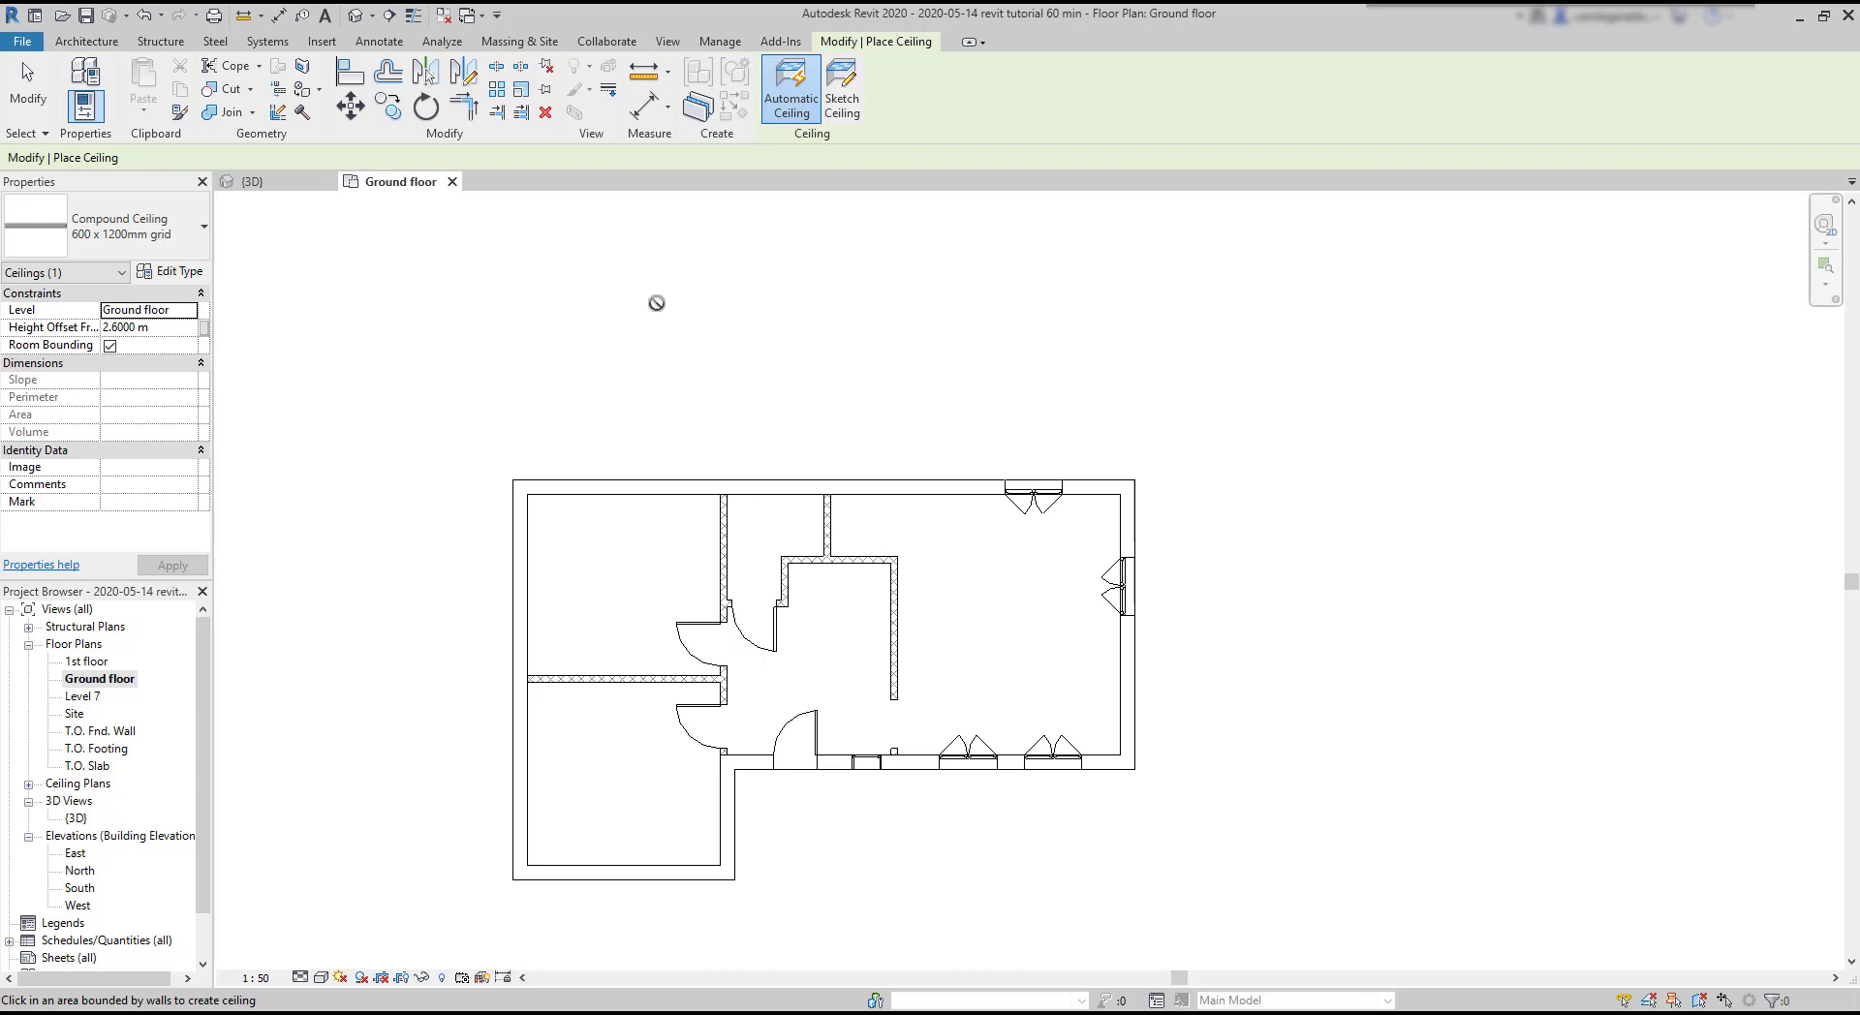
mouse_move(652, 420)
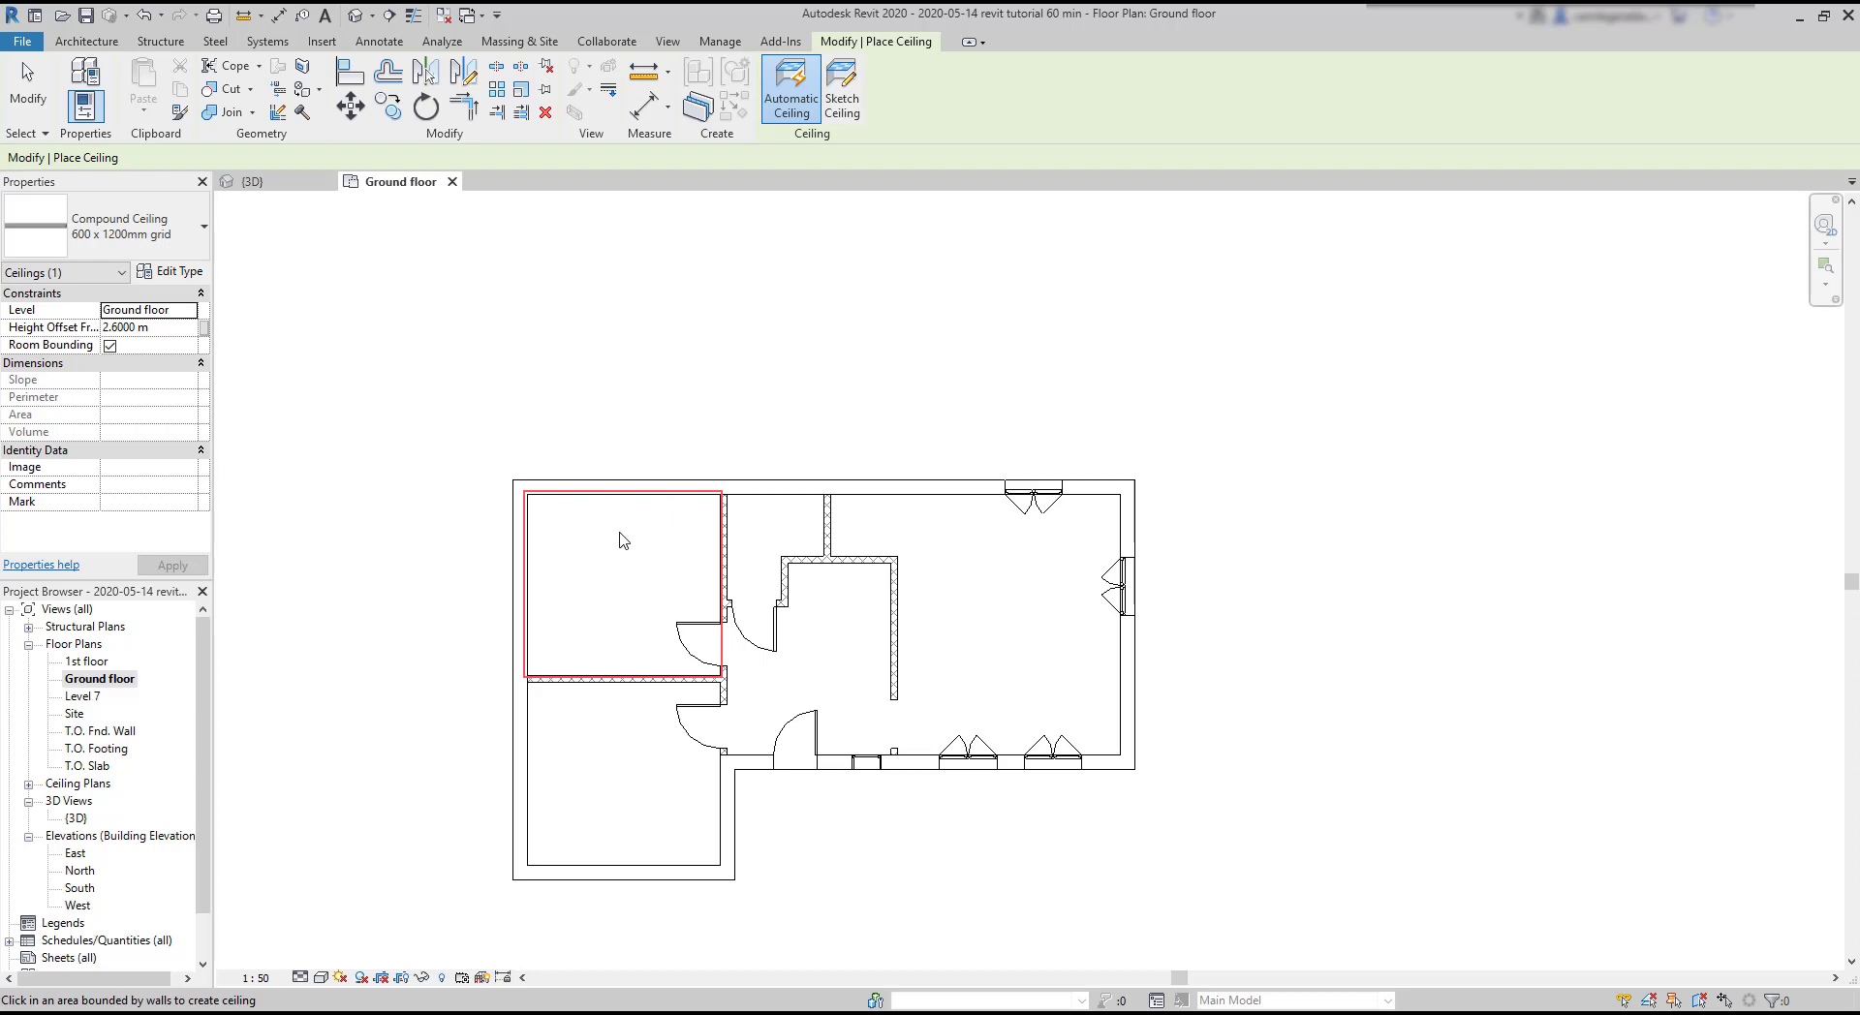
click(622, 541)
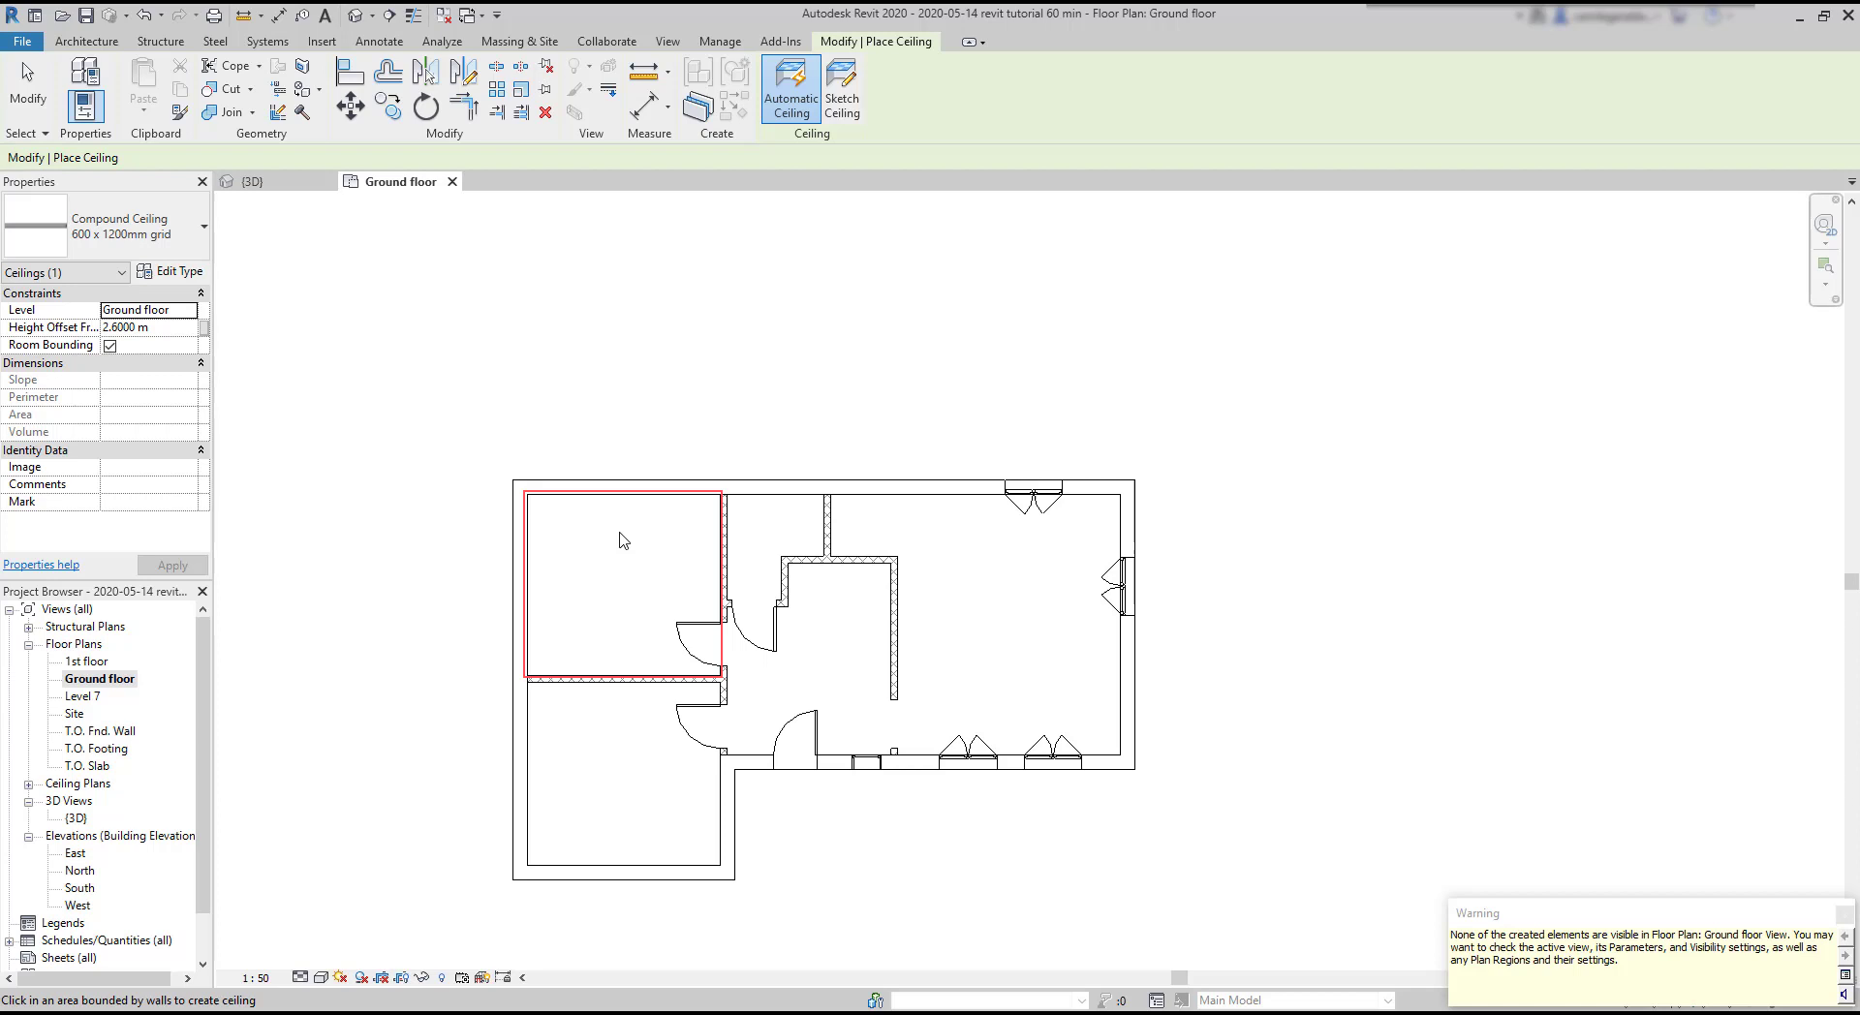
click(619, 540)
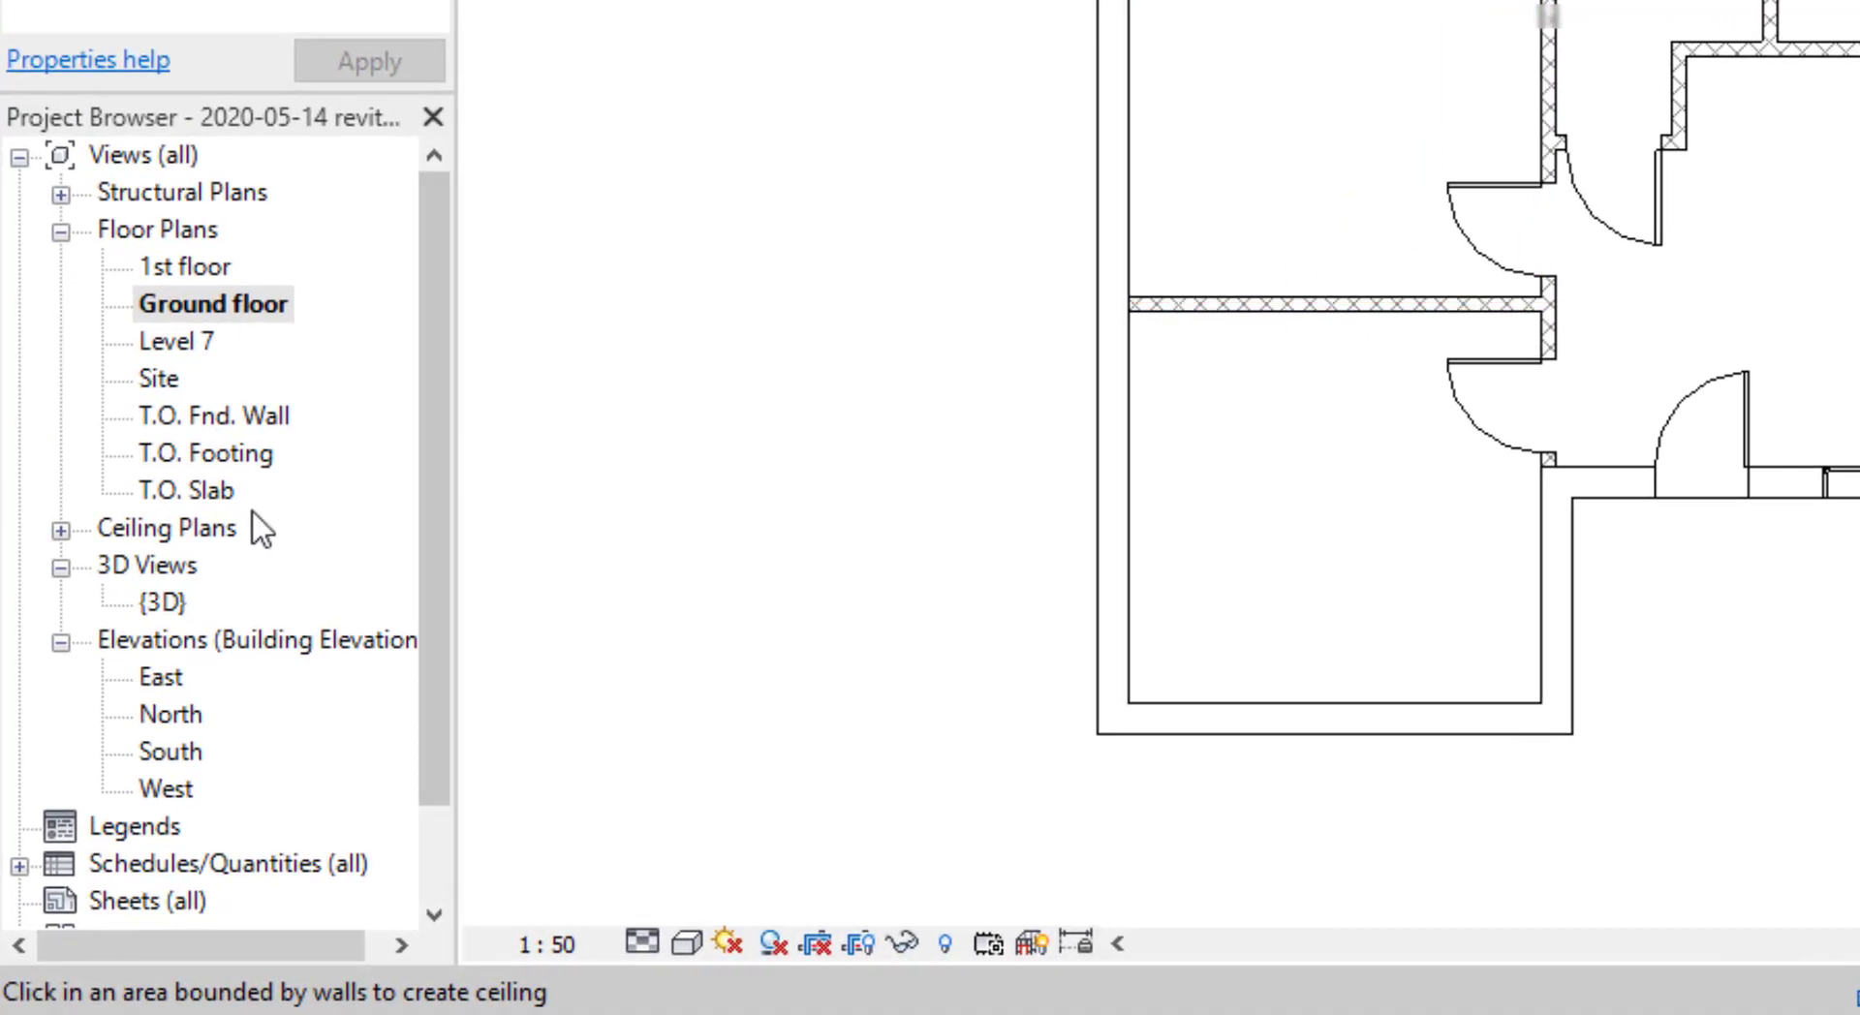
Step: Open the Ground floor ceiling plan from Ceiling Plans and zoom it to fit
click(59, 530)
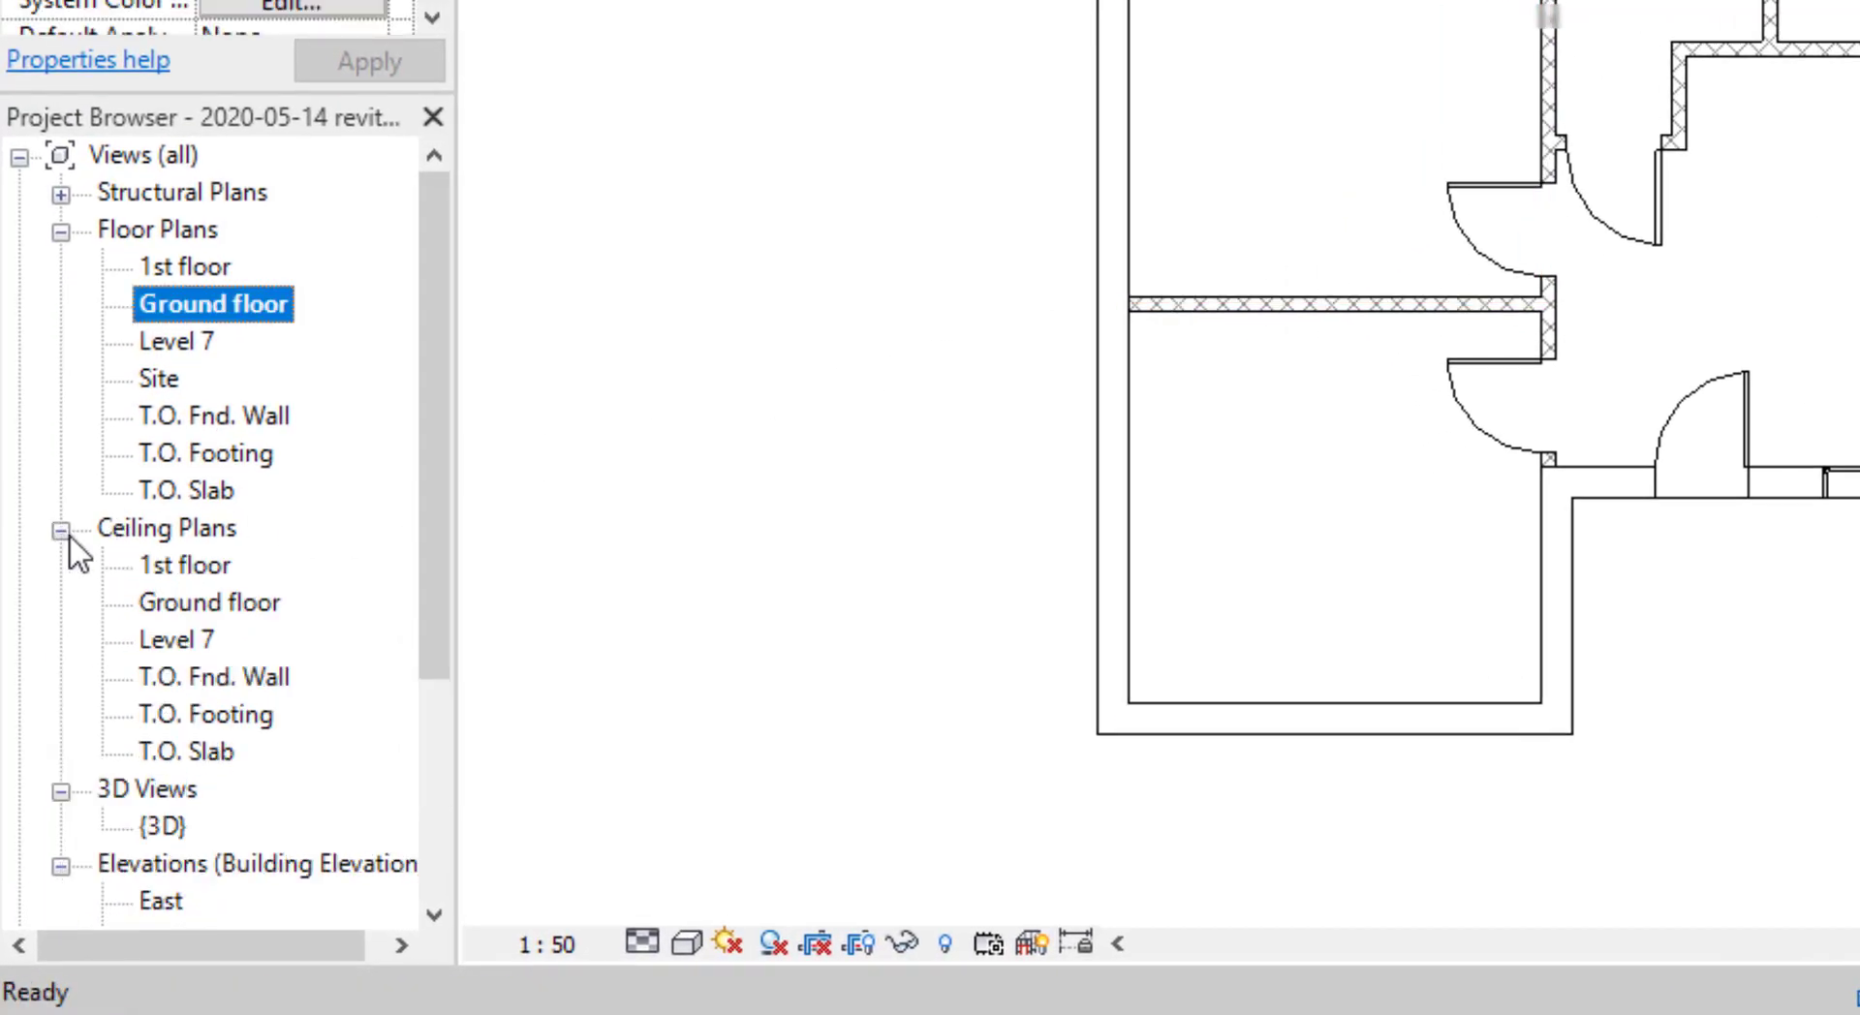
double_click(209, 601)
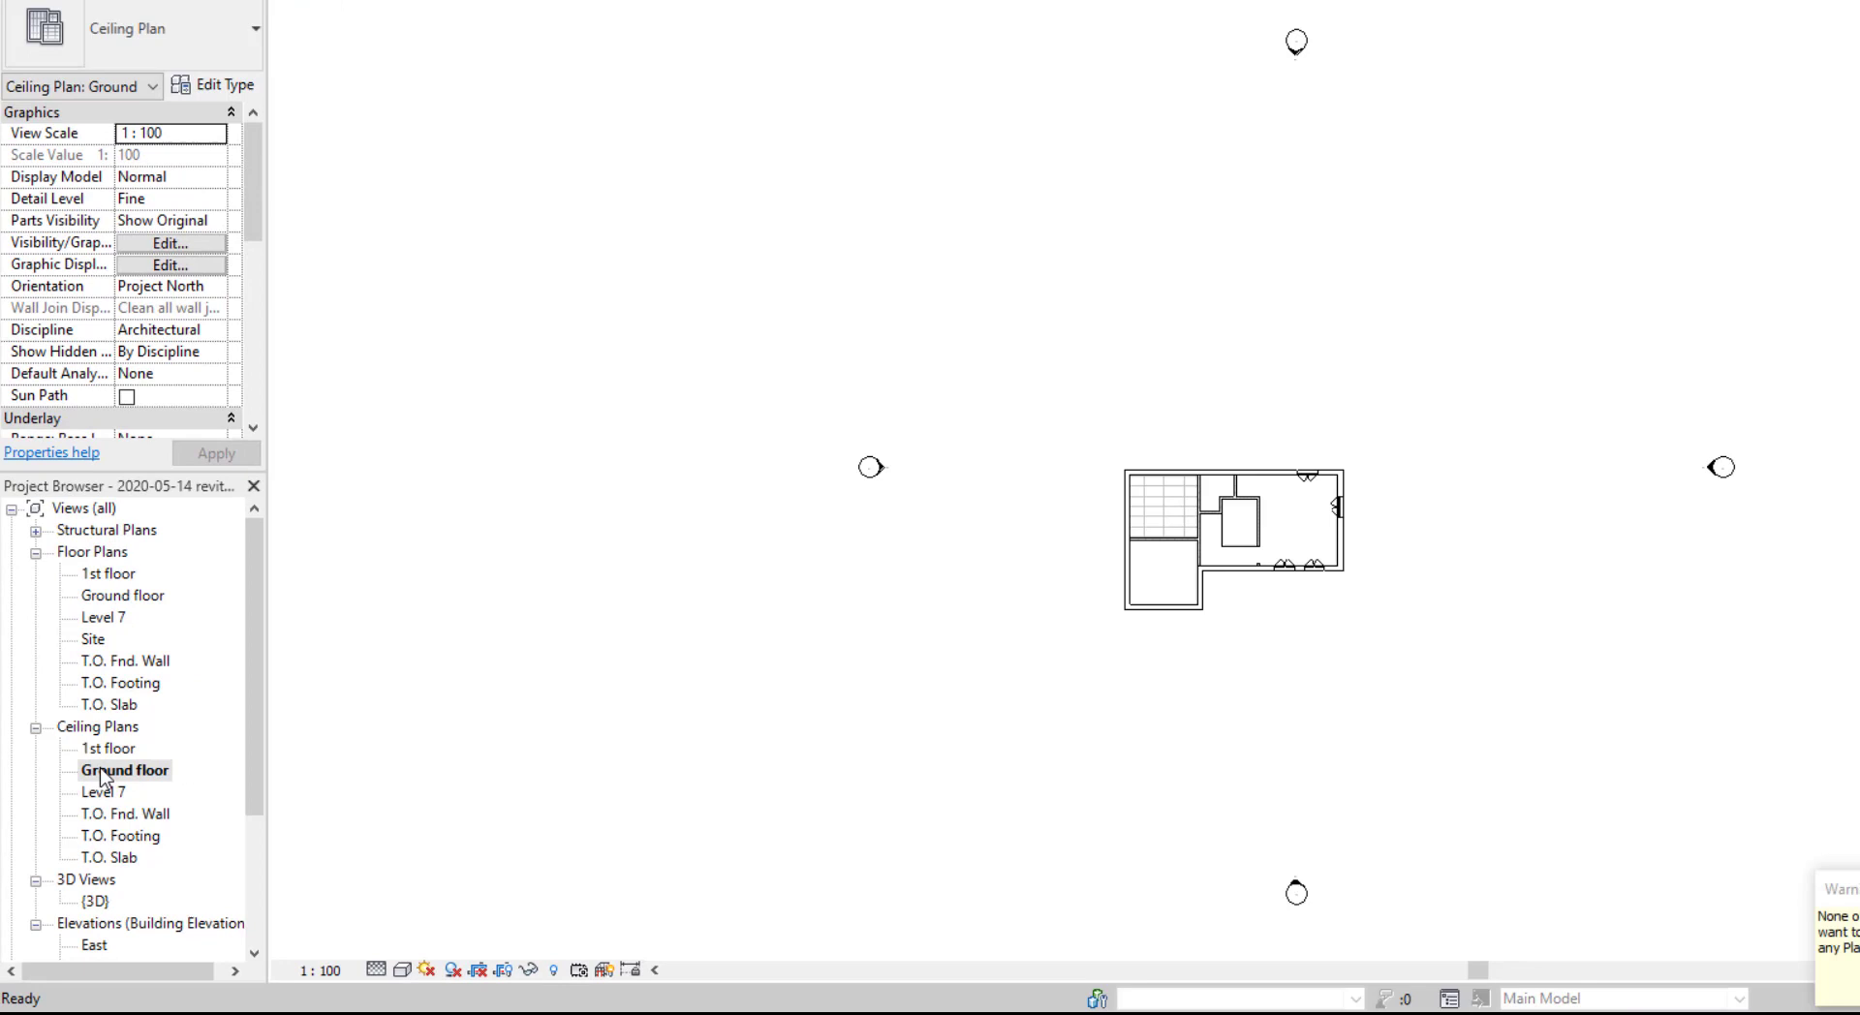
double_click(123, 770)
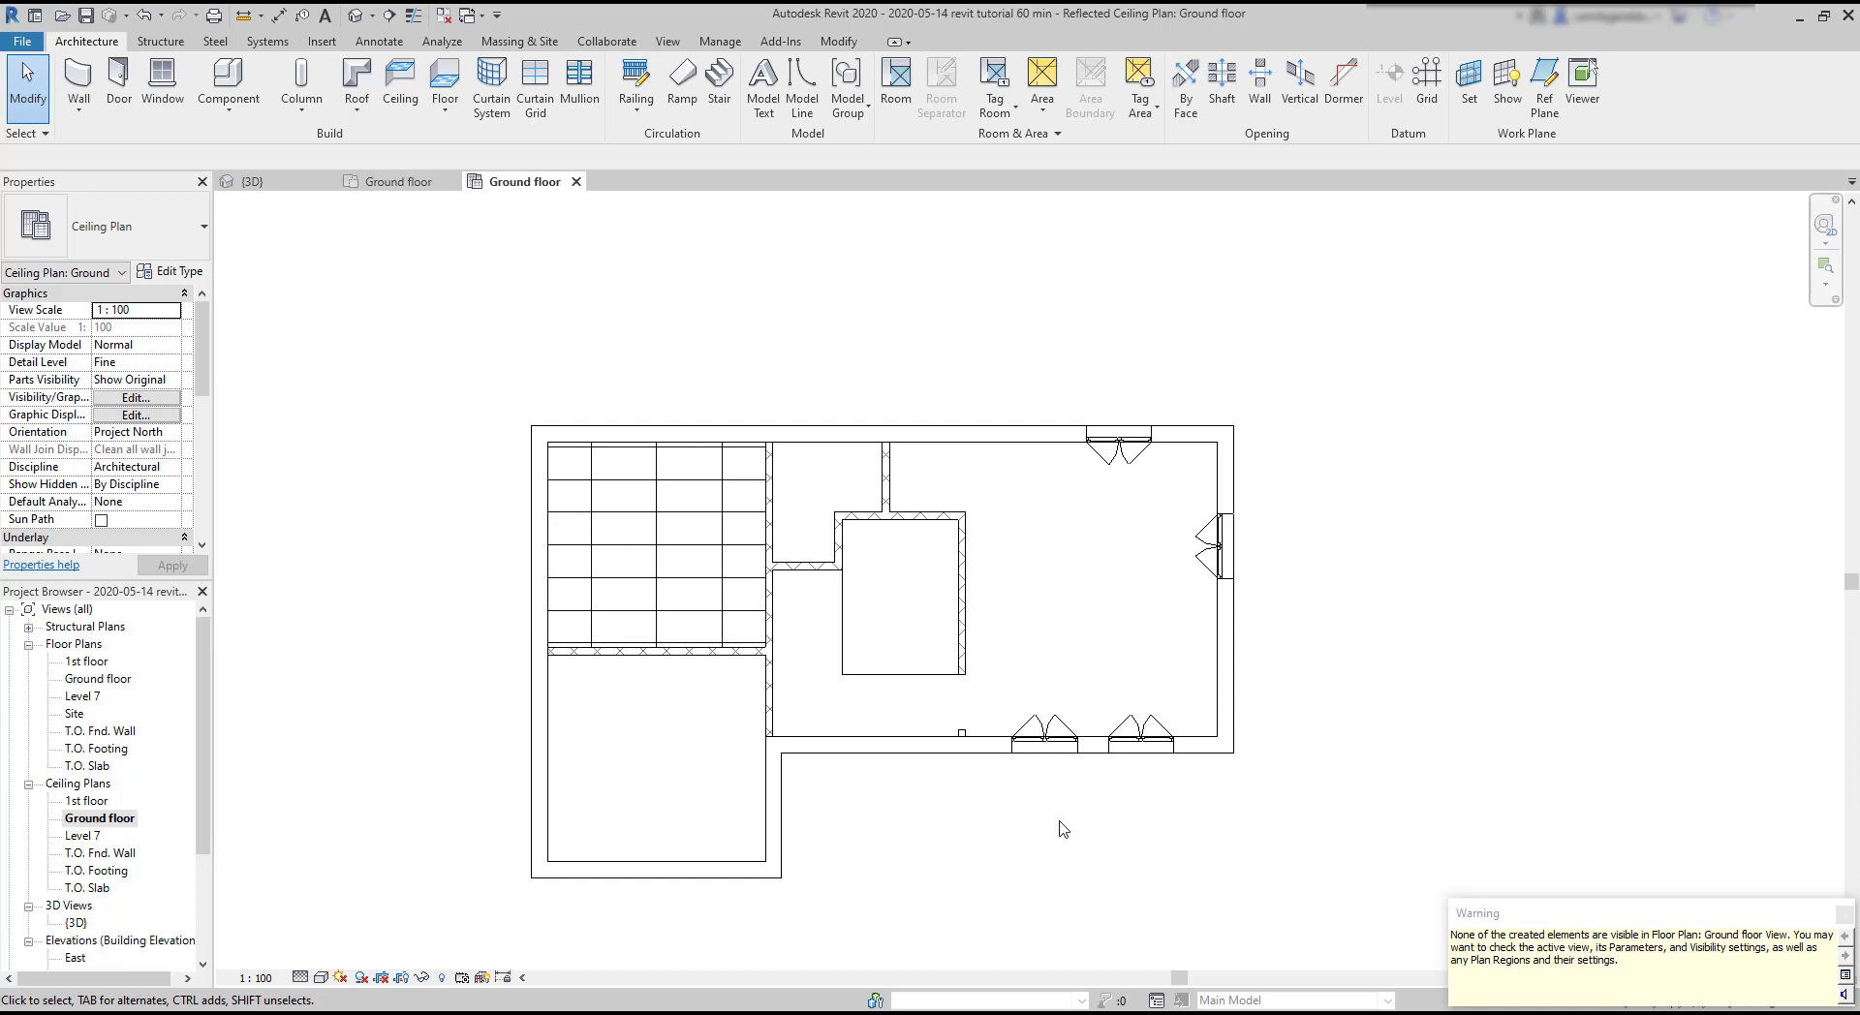
Step: Switch the top-left room's ceiling to Compound Ceiling 600 x 600mm grid, then resume ceiling placement
click(641, 545)
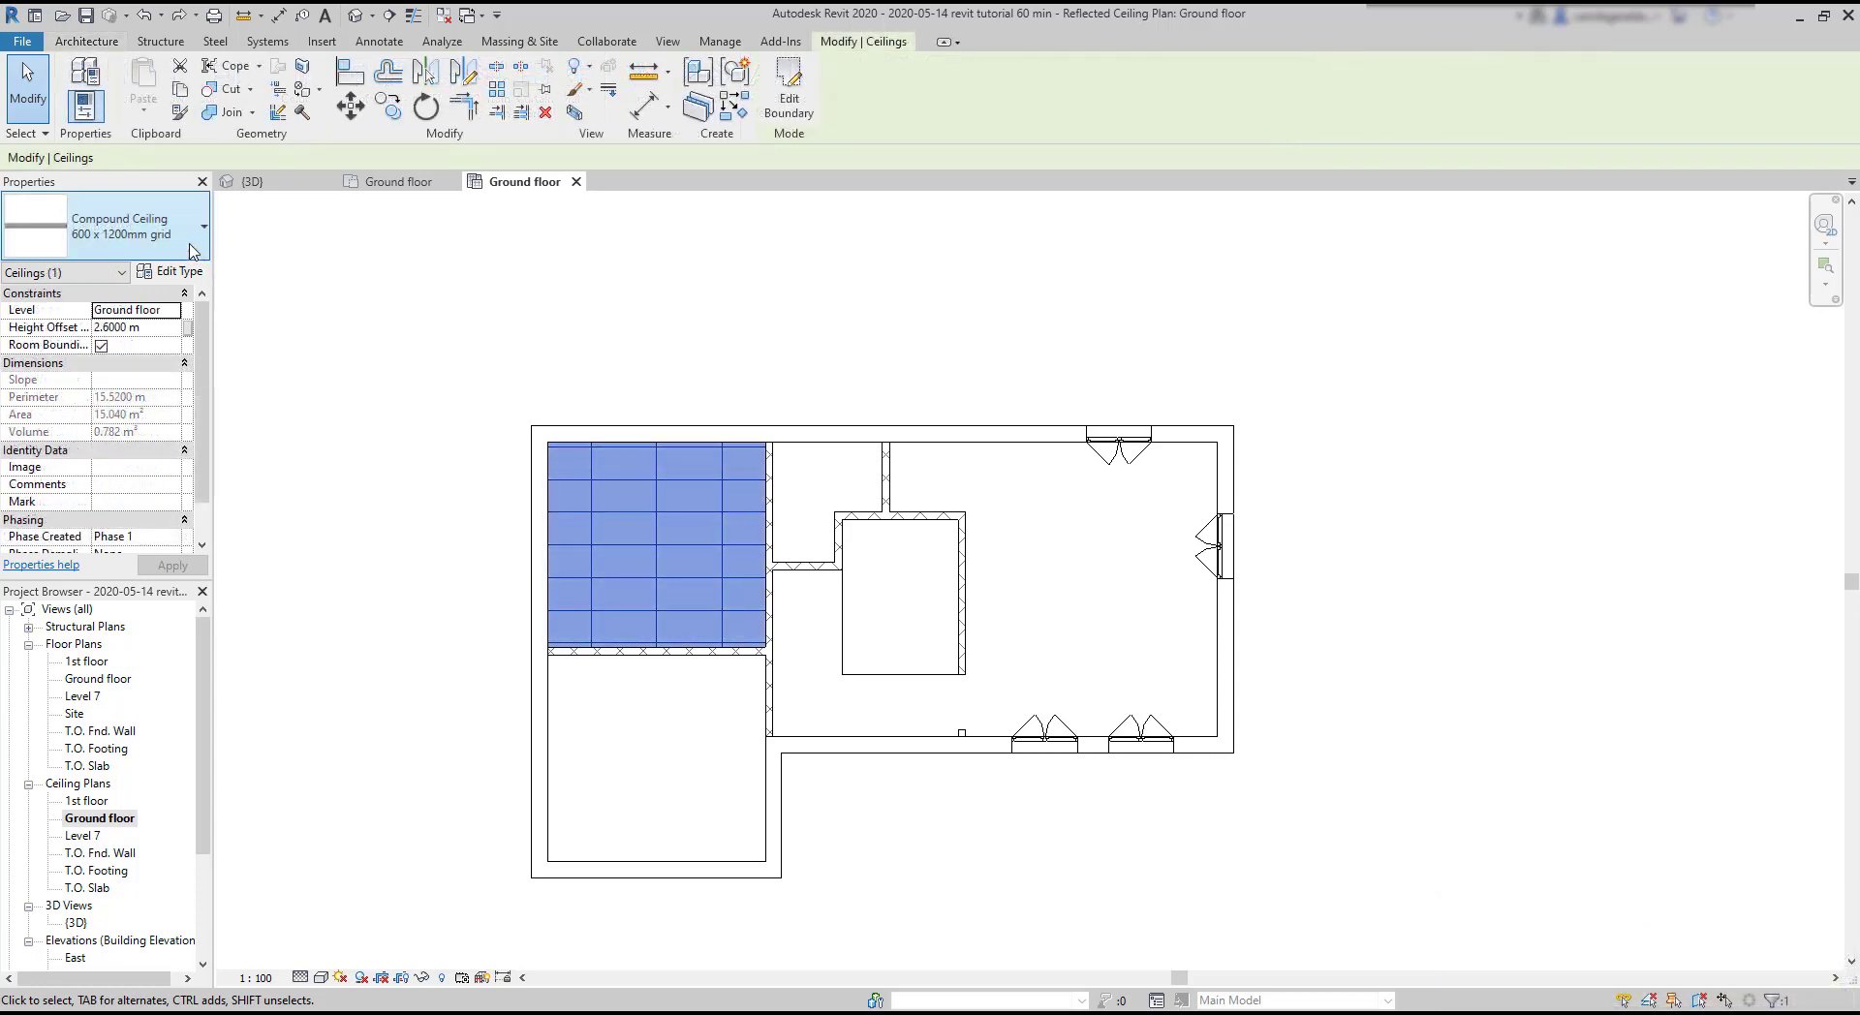
click(201, 227)
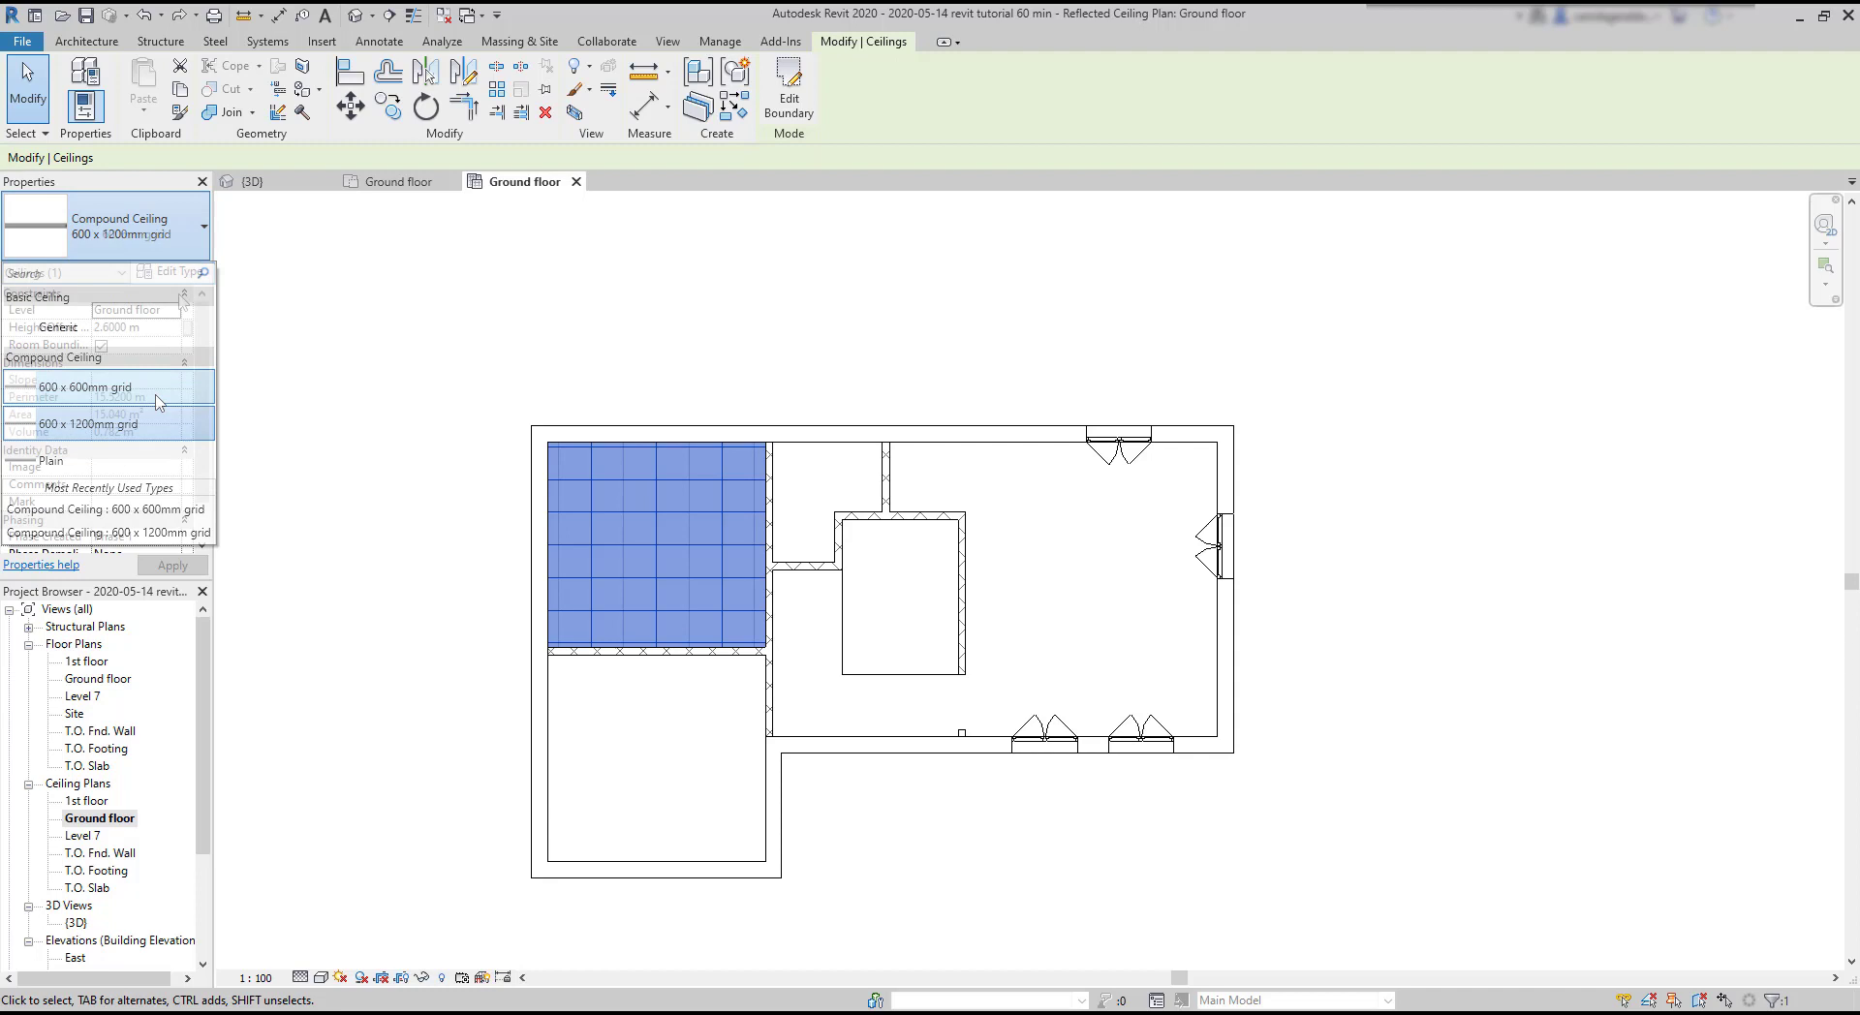
click(84, 387)
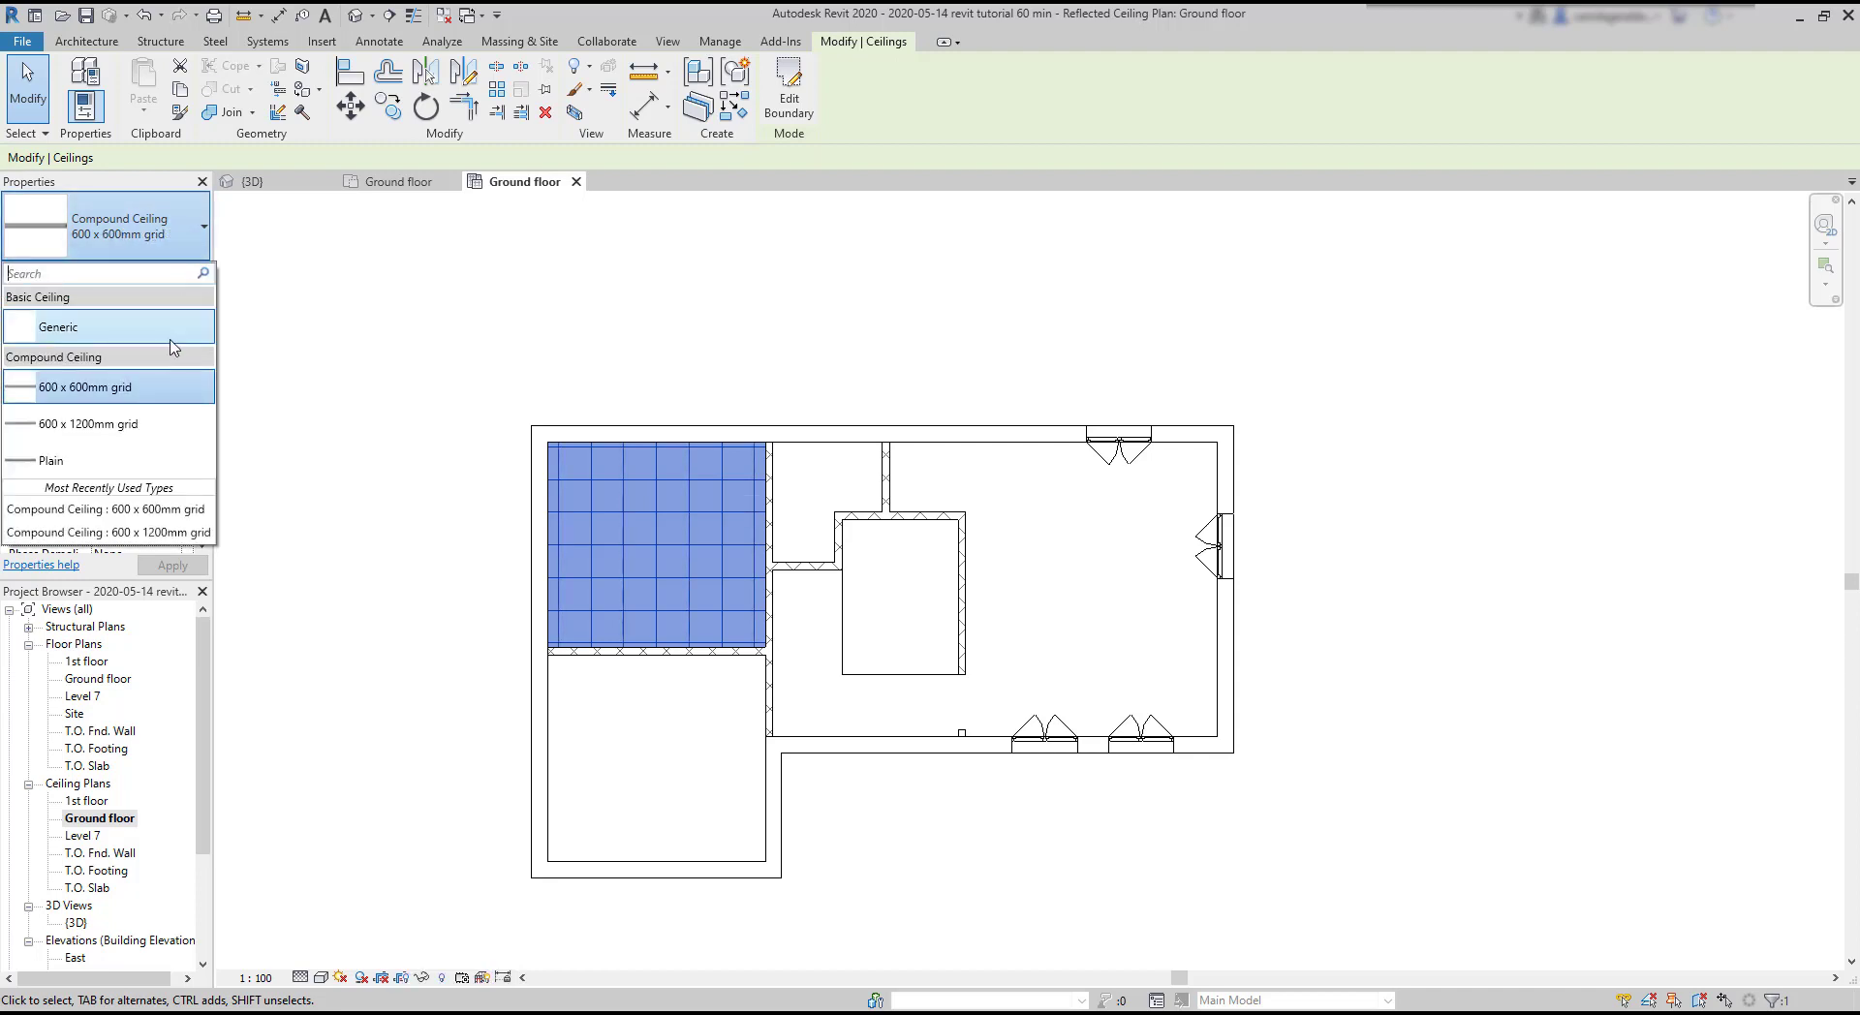
click(59, 326)
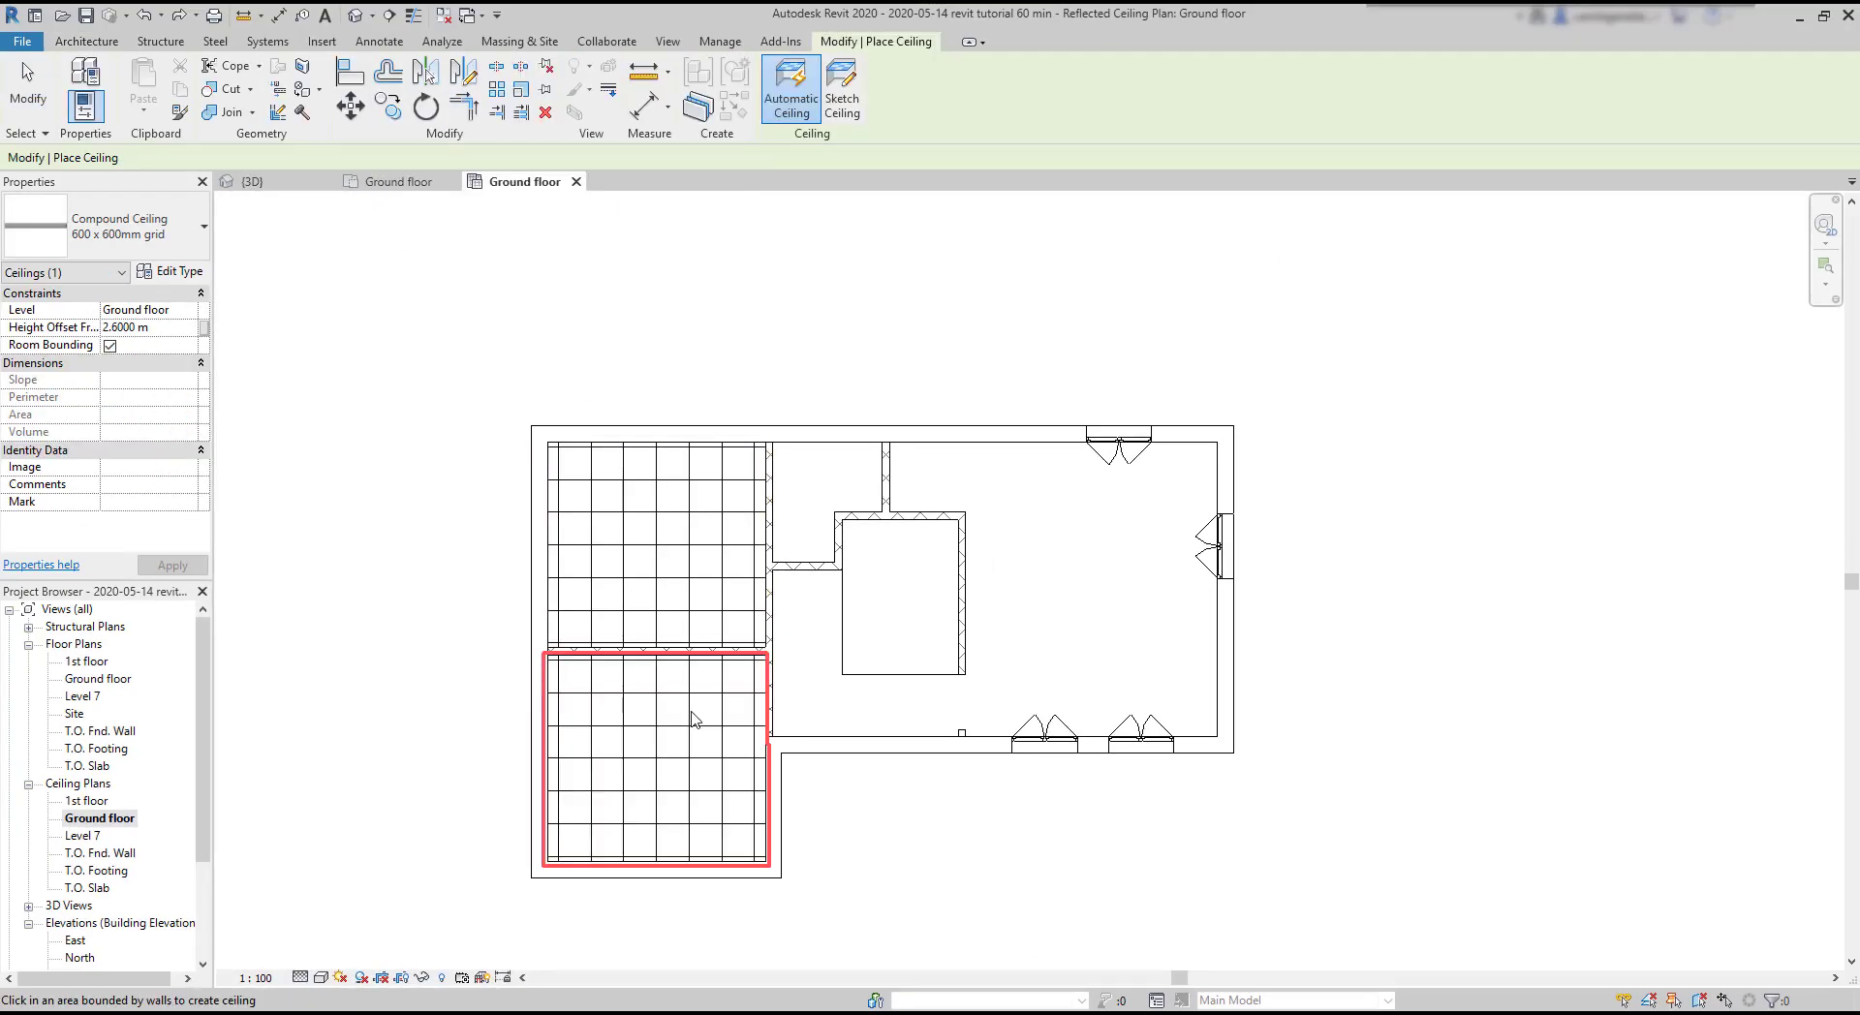
Step: Place a 600 x 600mm grid ceiling in the bottom-left room
click(810, 519)
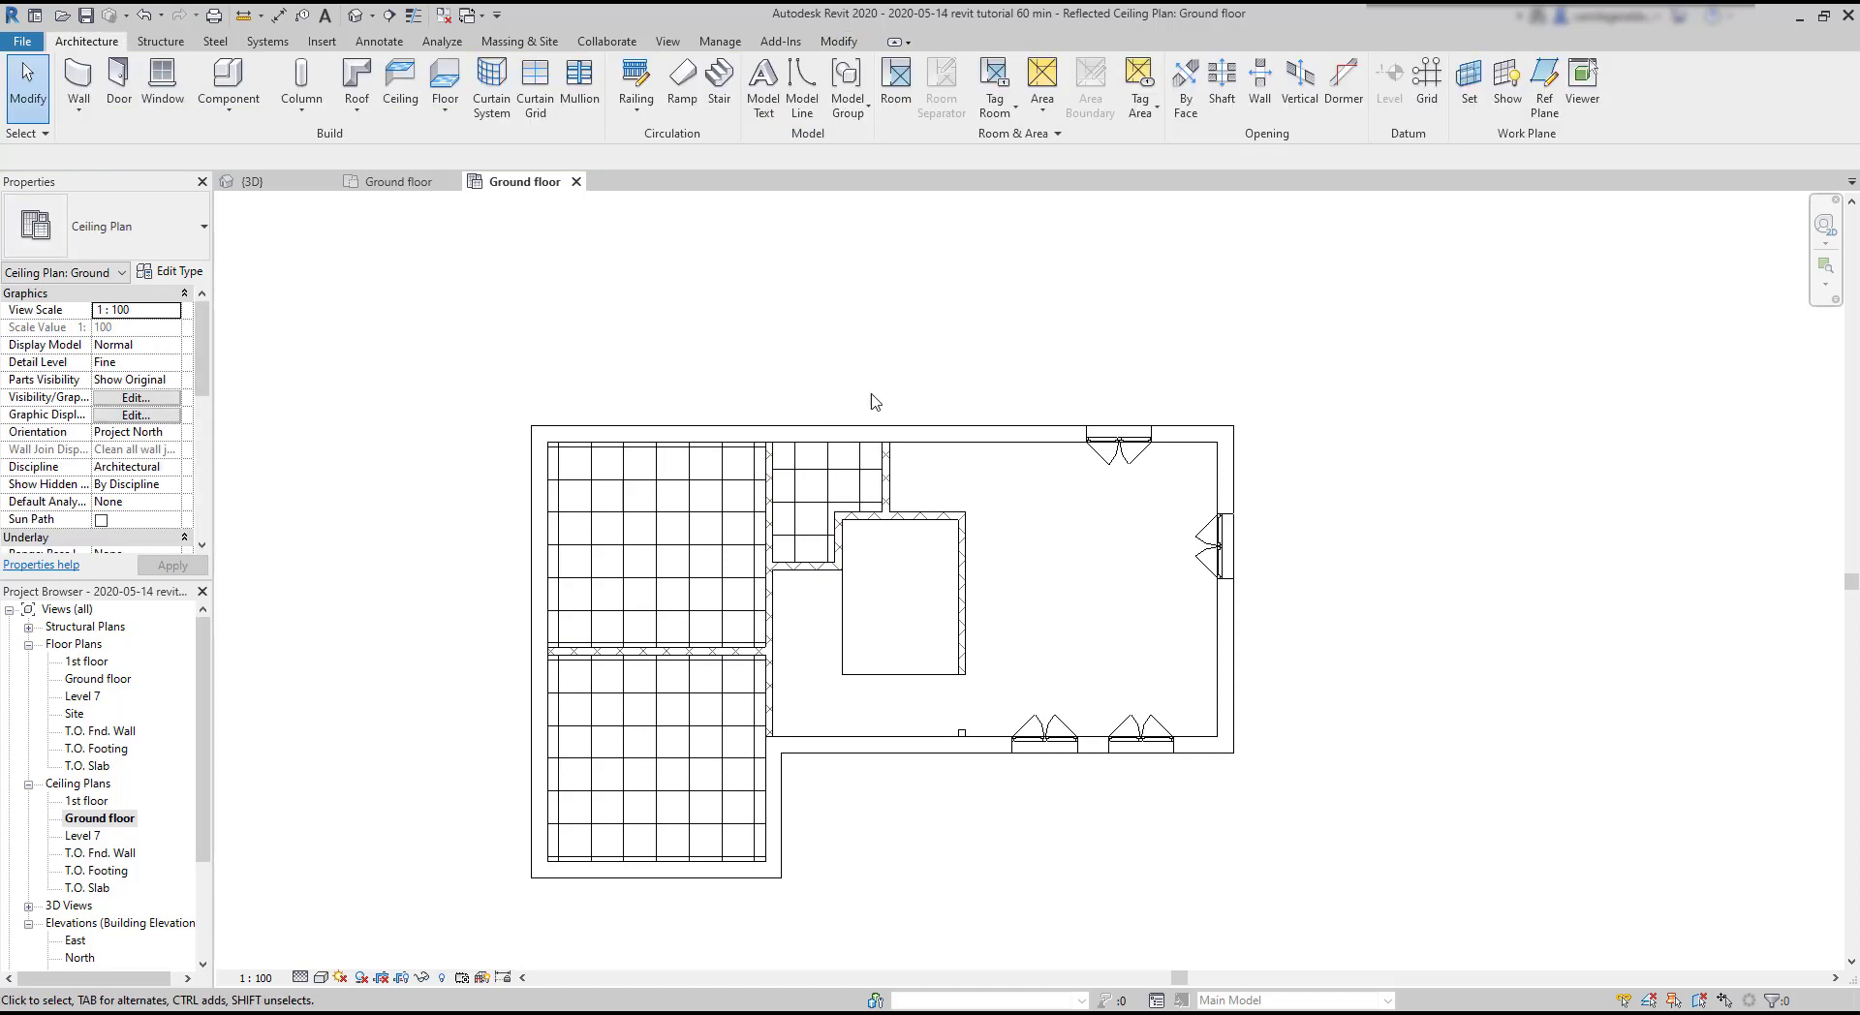
mouse_move(867, 386)
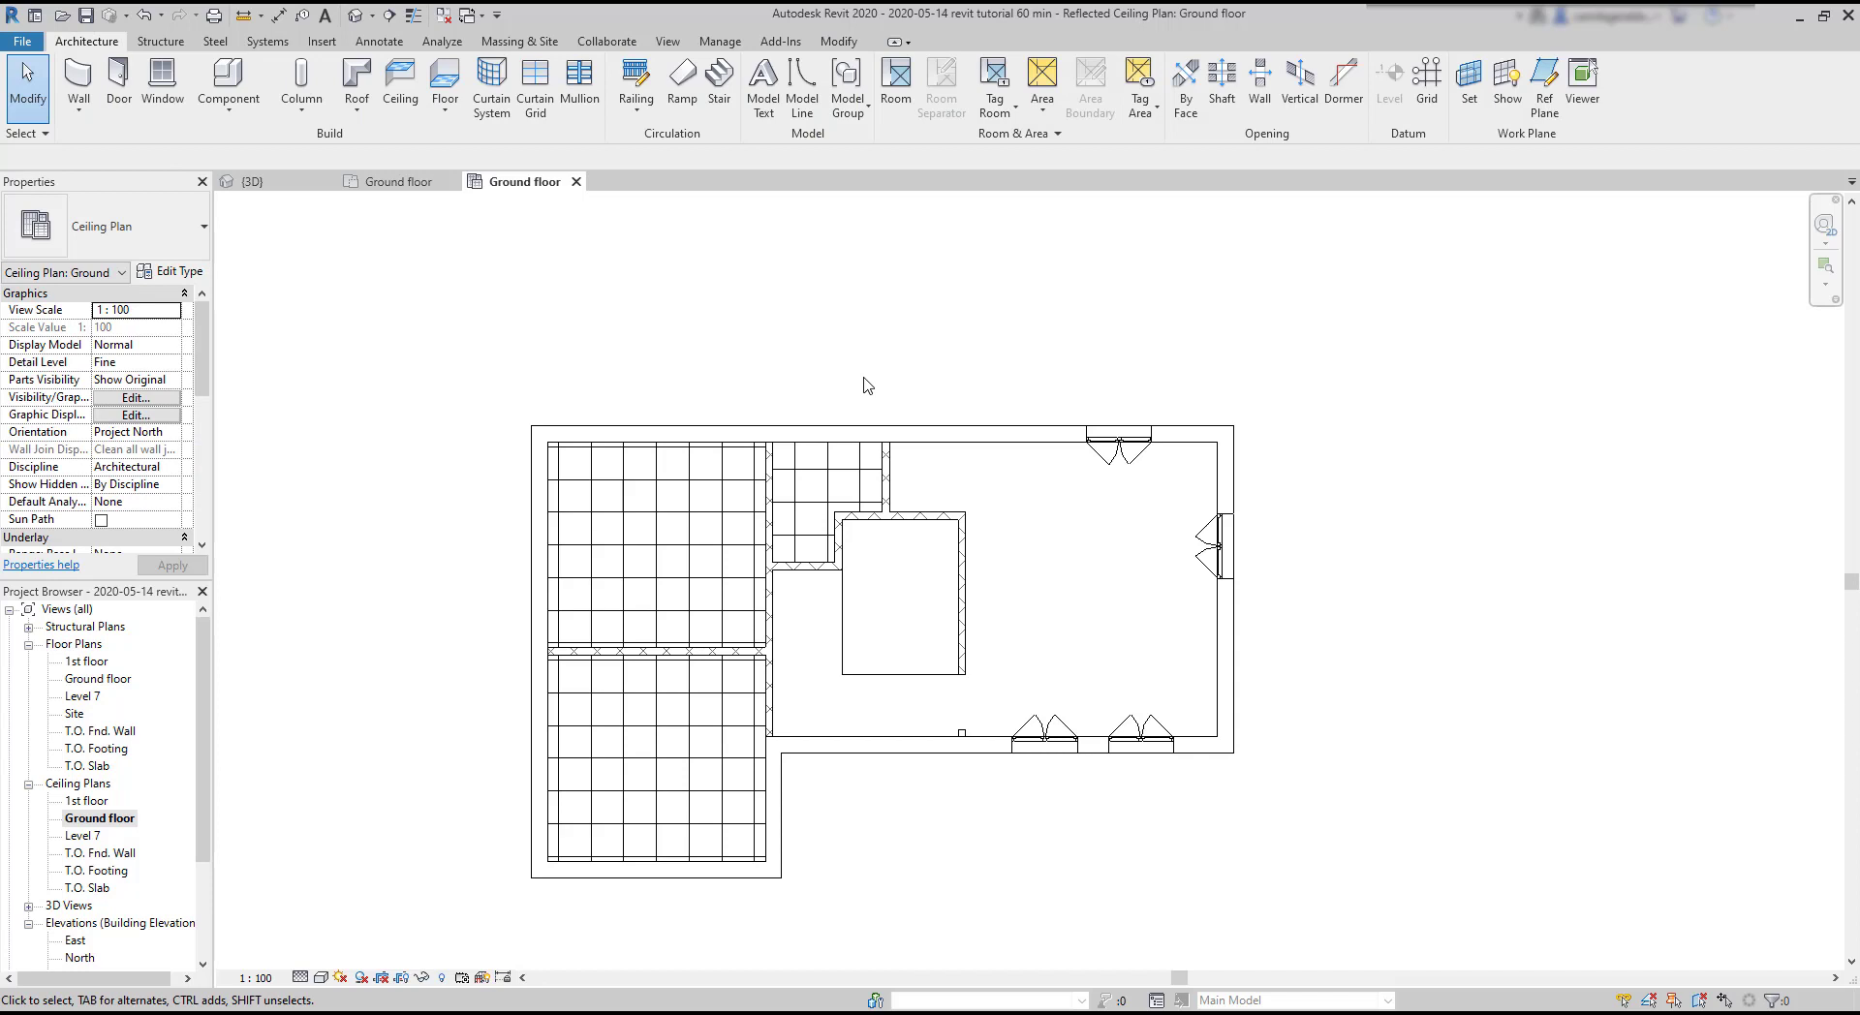
Step: Select the 600 x 600mm grid ceiling in the small room beside the top-left room
click(824, 503)
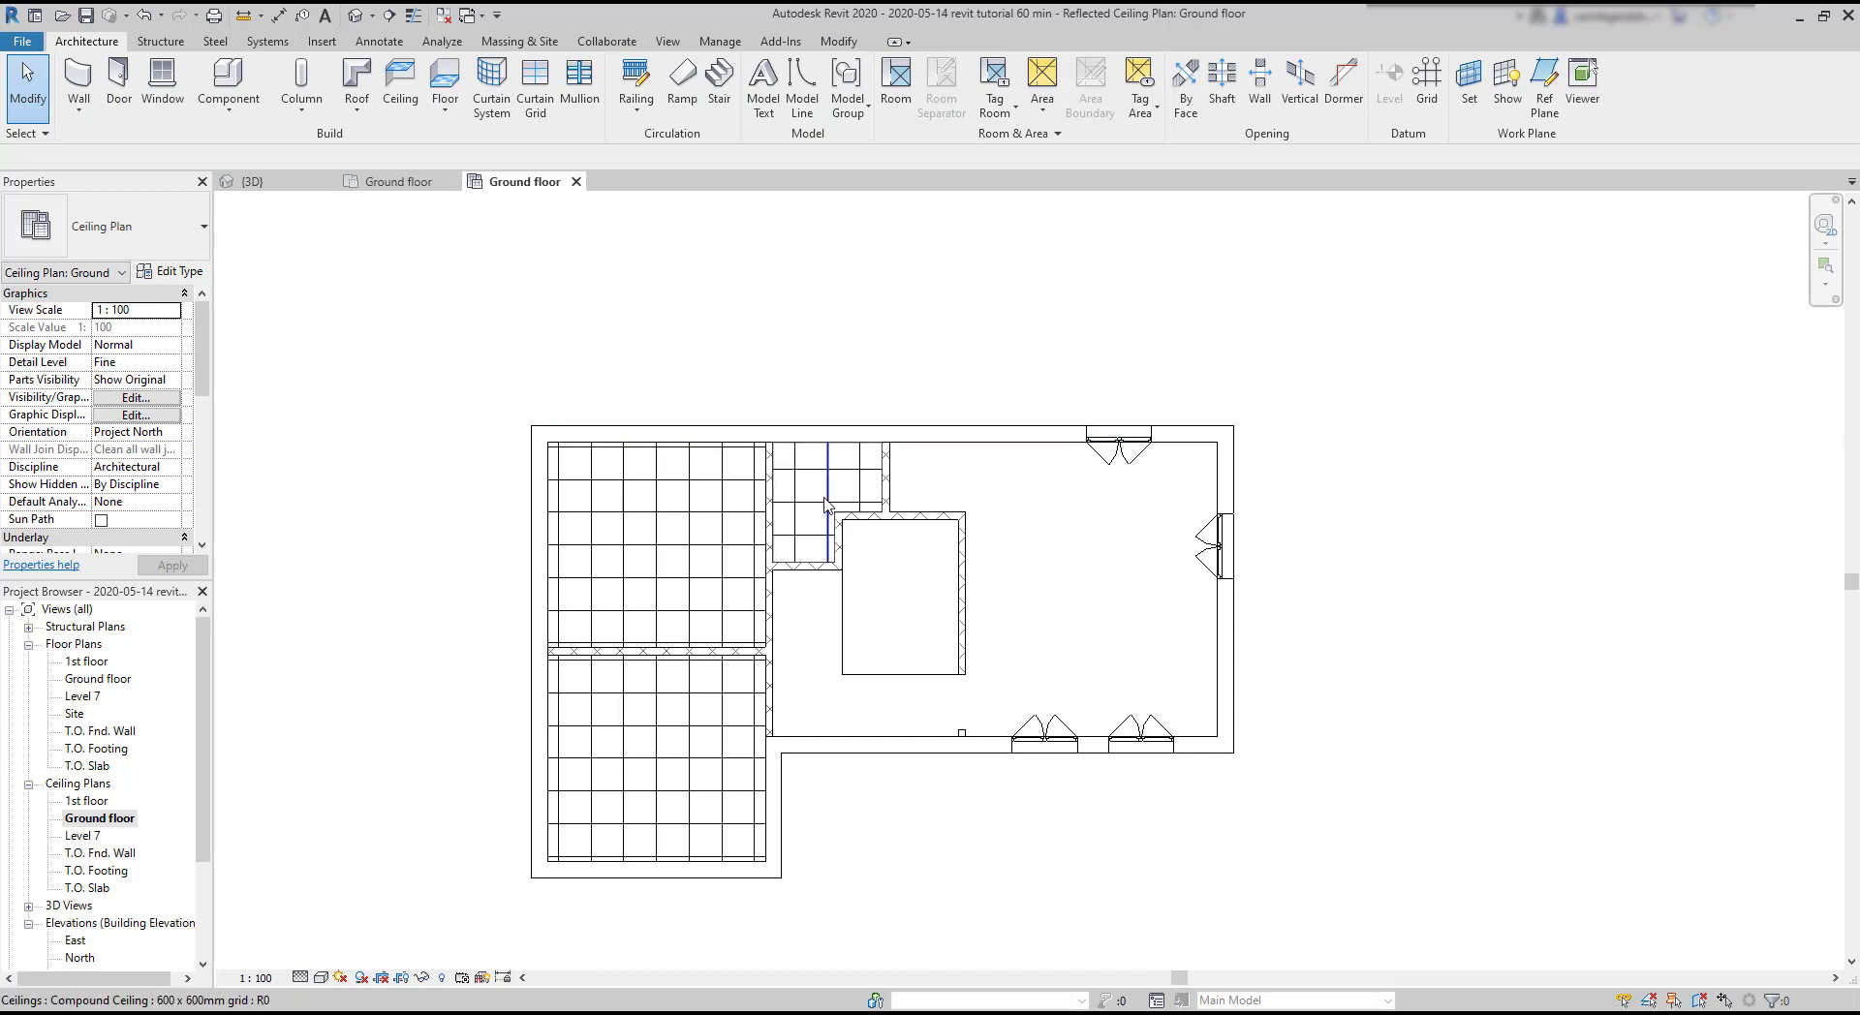
click(823, 501)
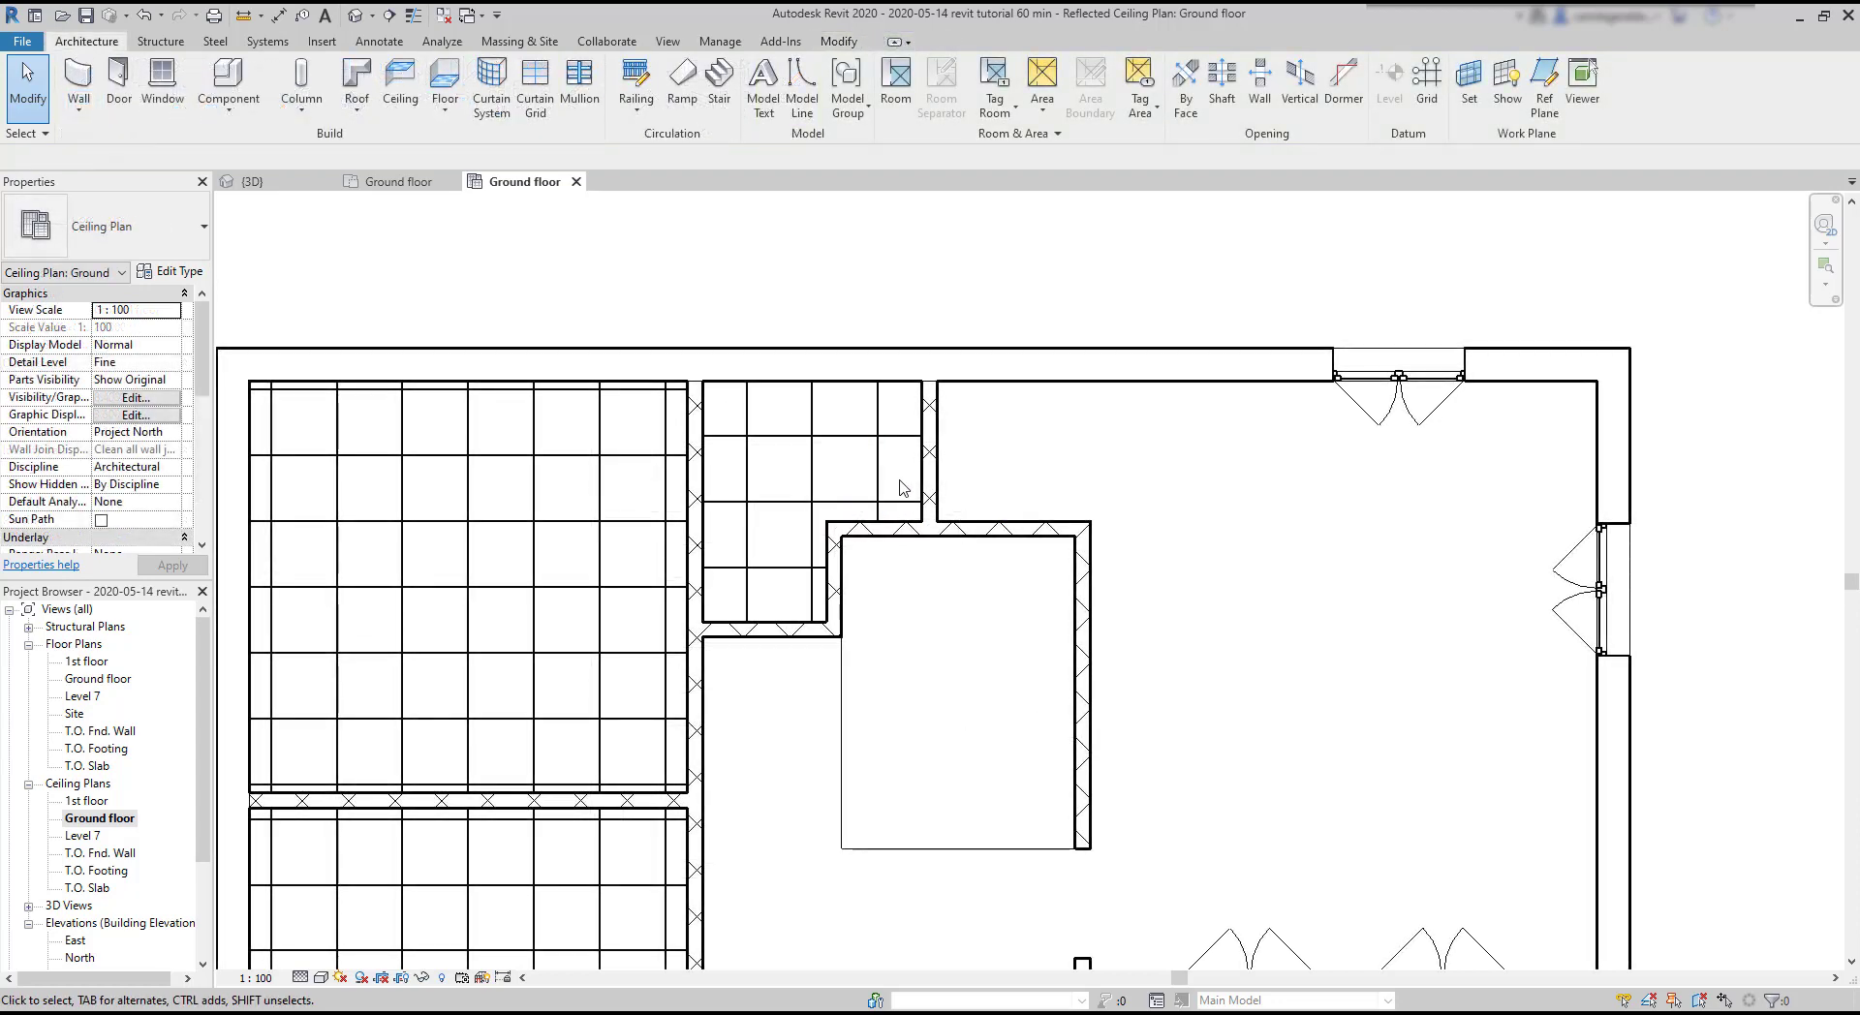
click(771, 445)
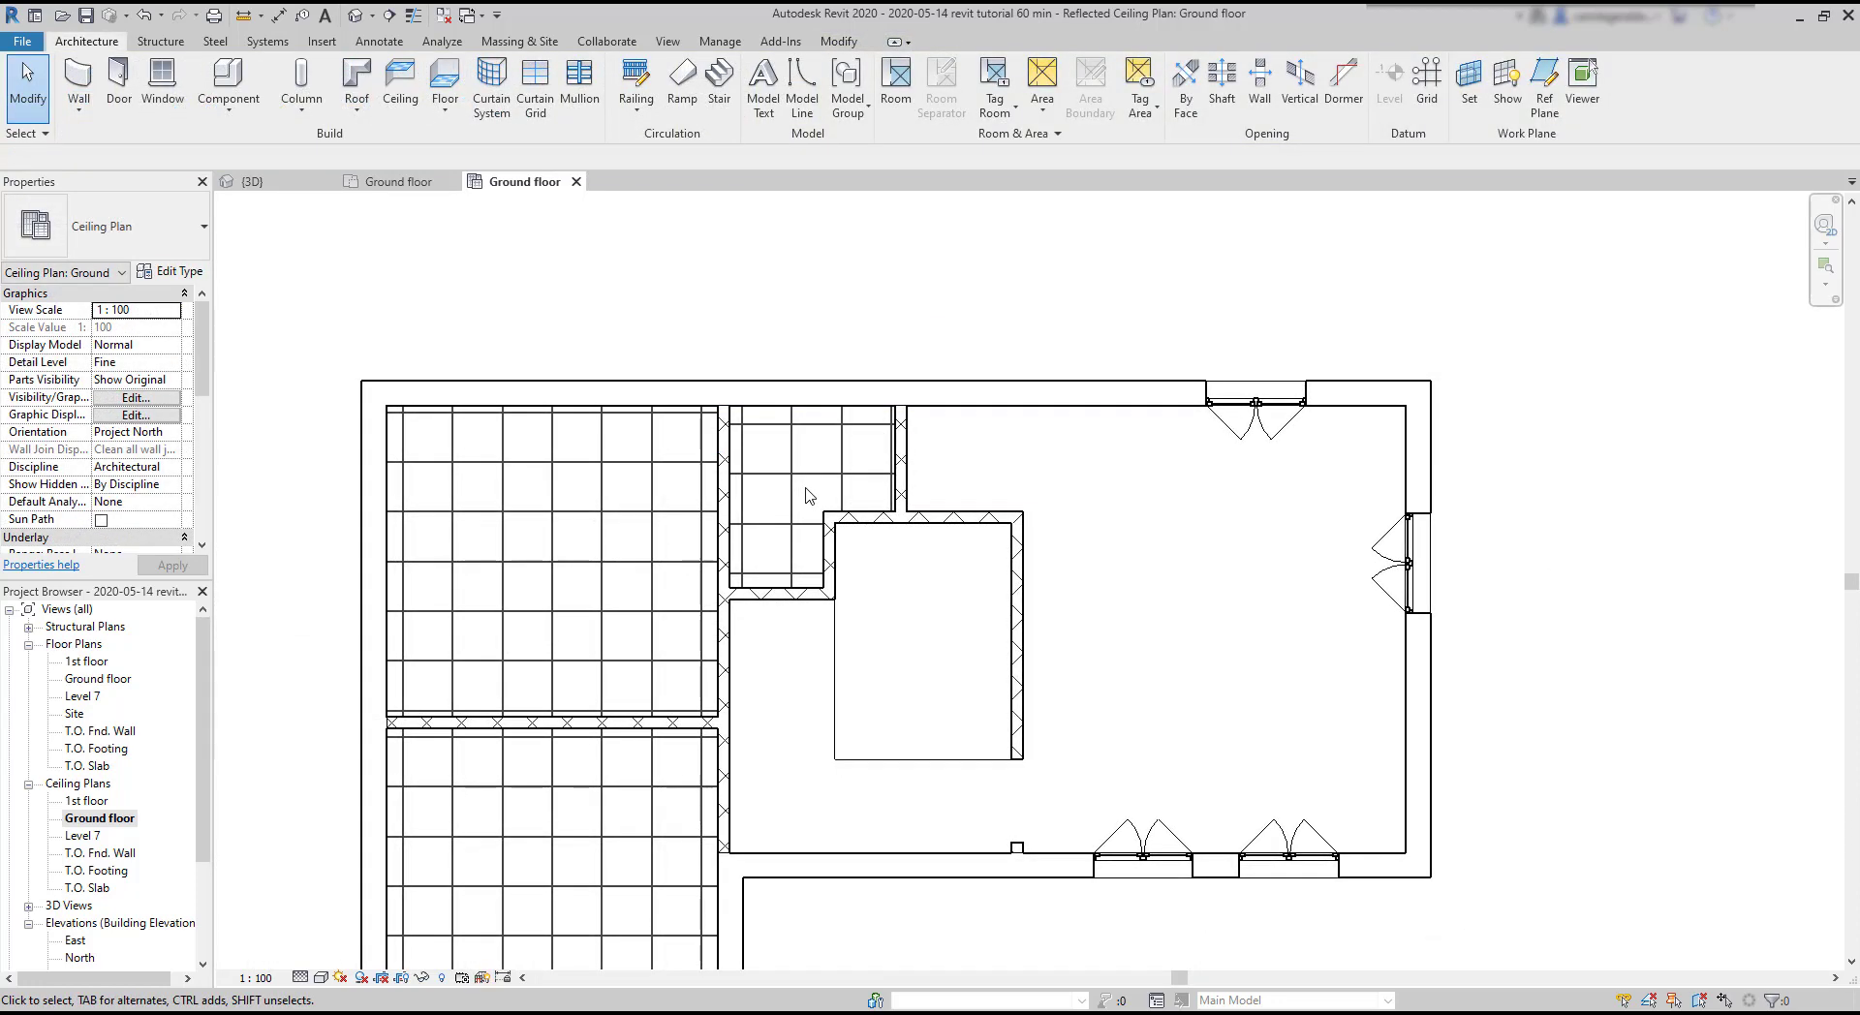
click(725, 497)
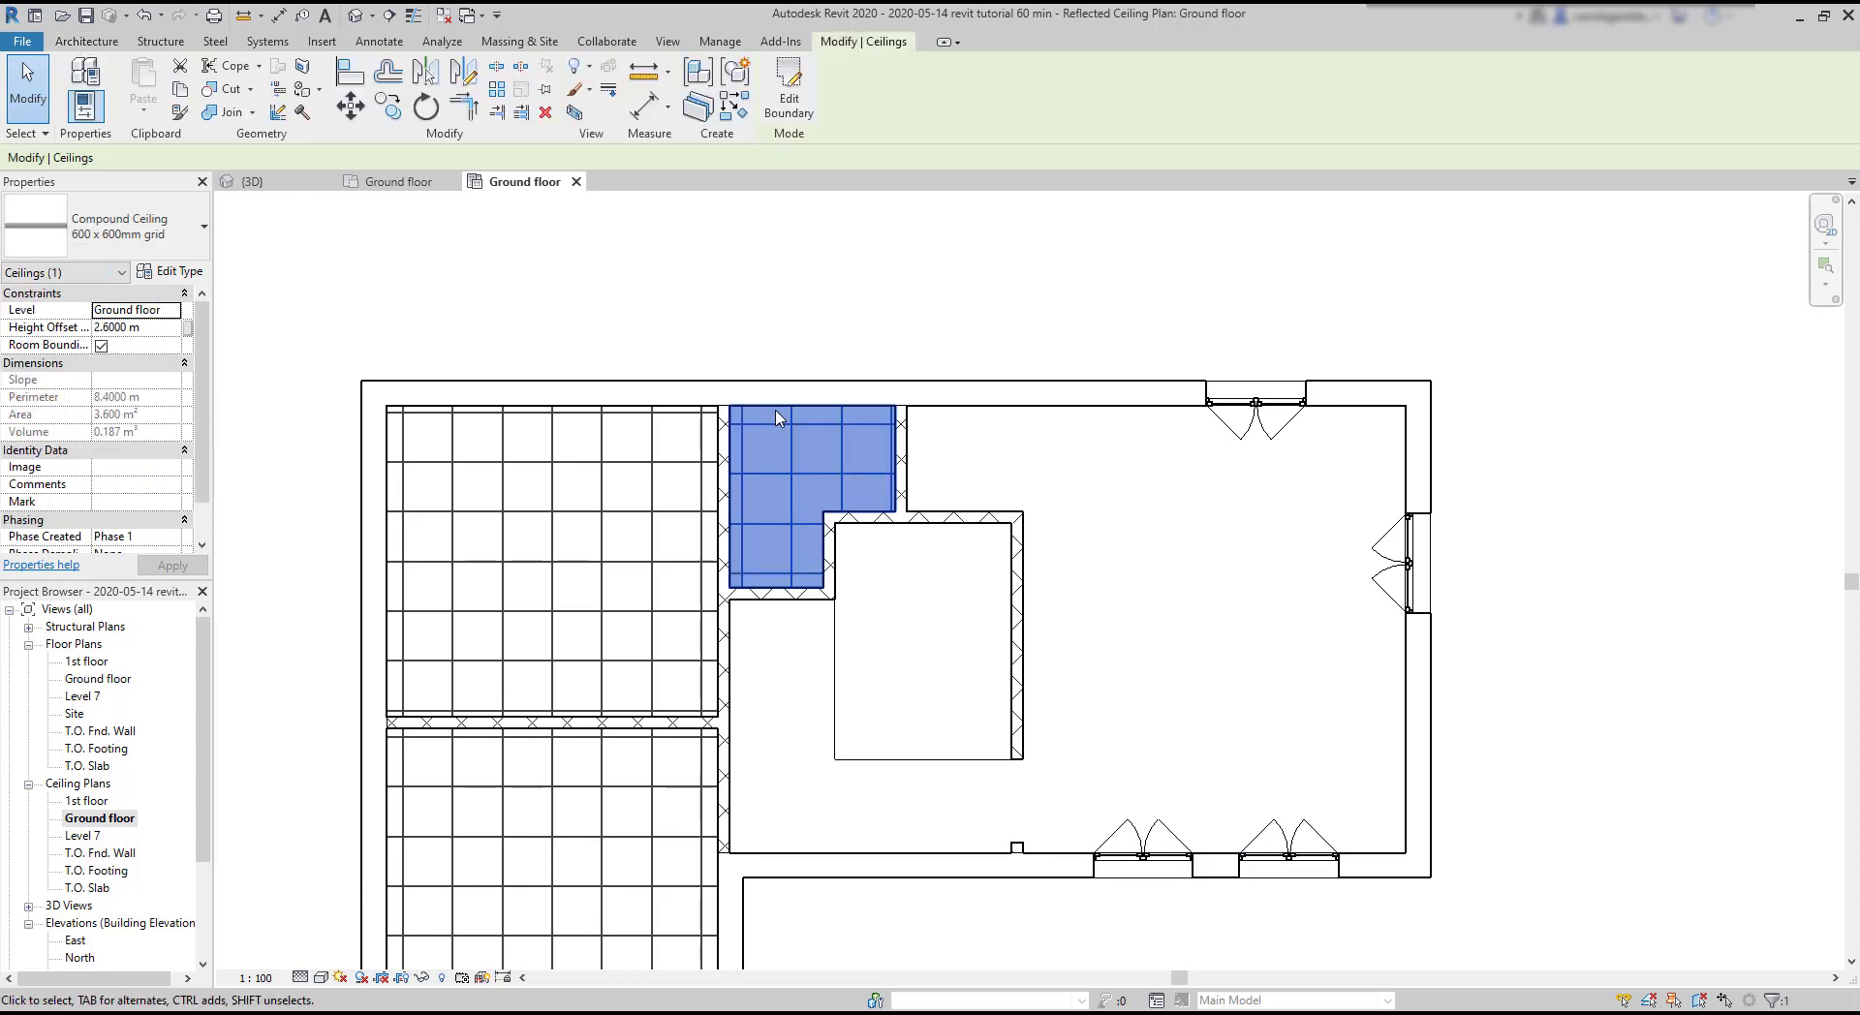
Step: Select all instances of the 600 x 600mm grid ceiling across the entire project
scroll(down, 3)
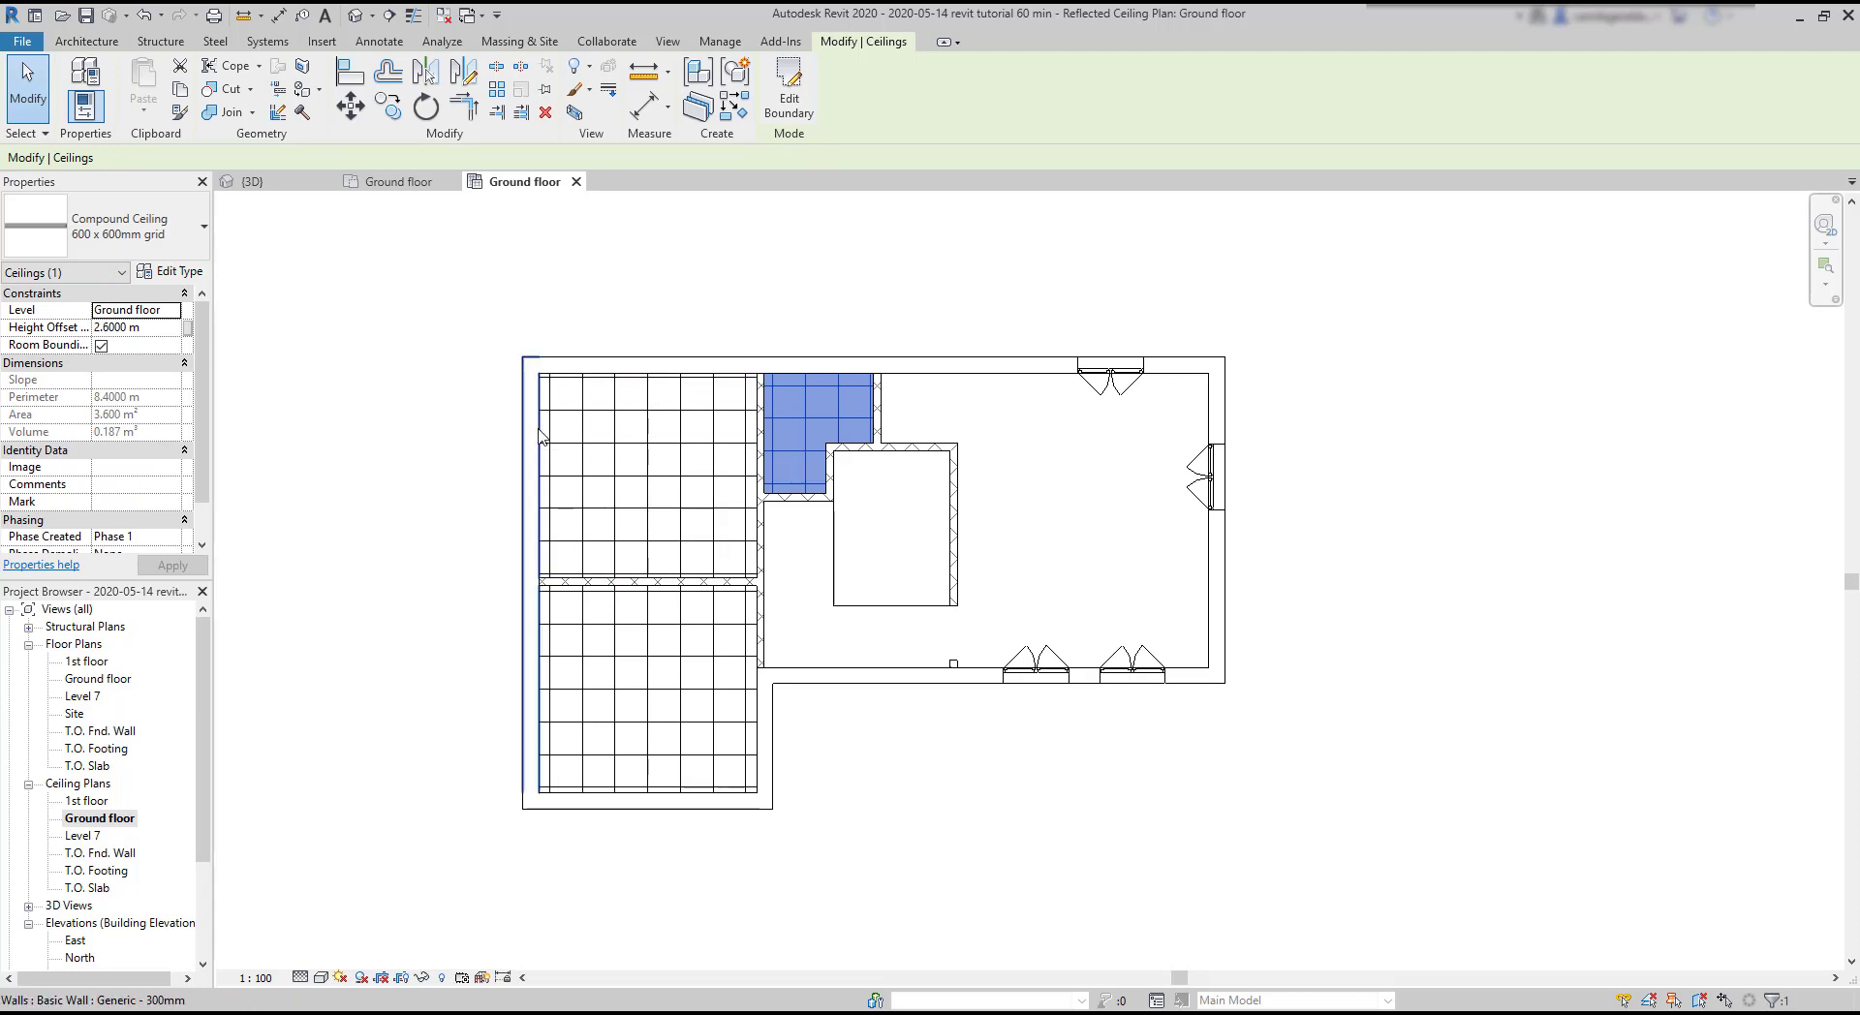
click(646, 475)
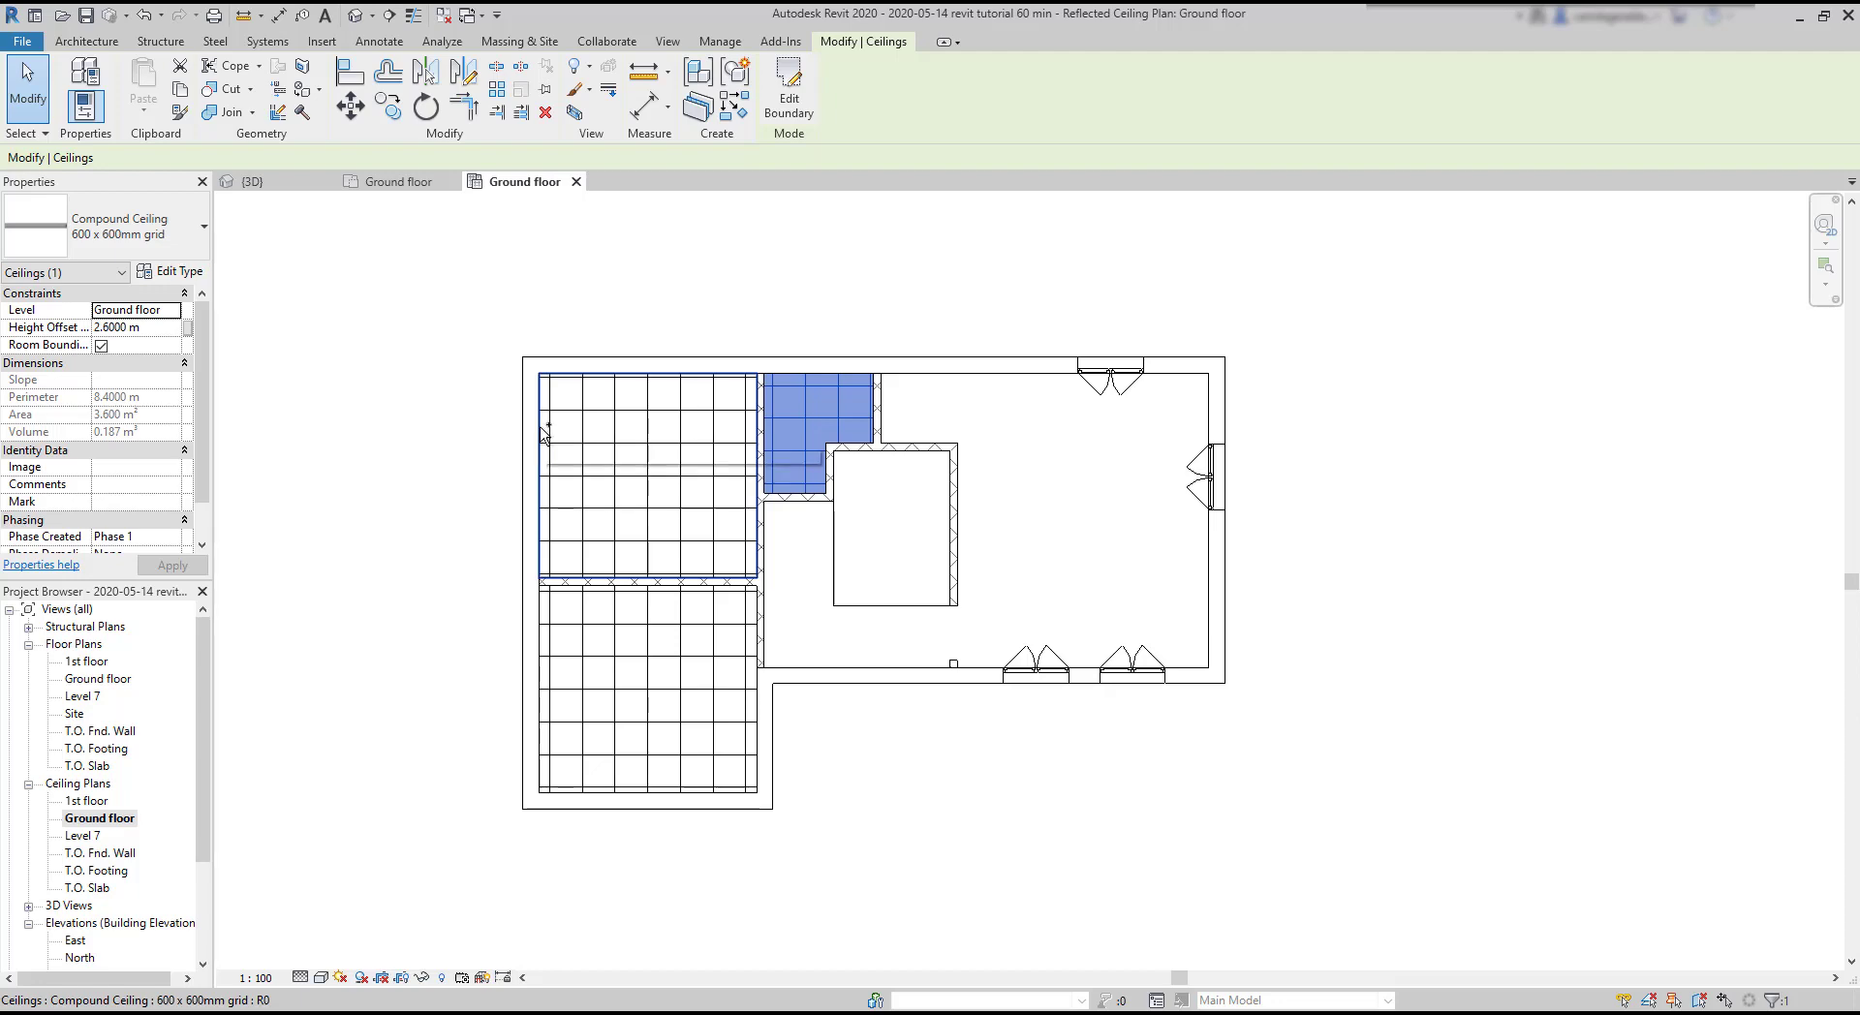
right_click(809, 495)
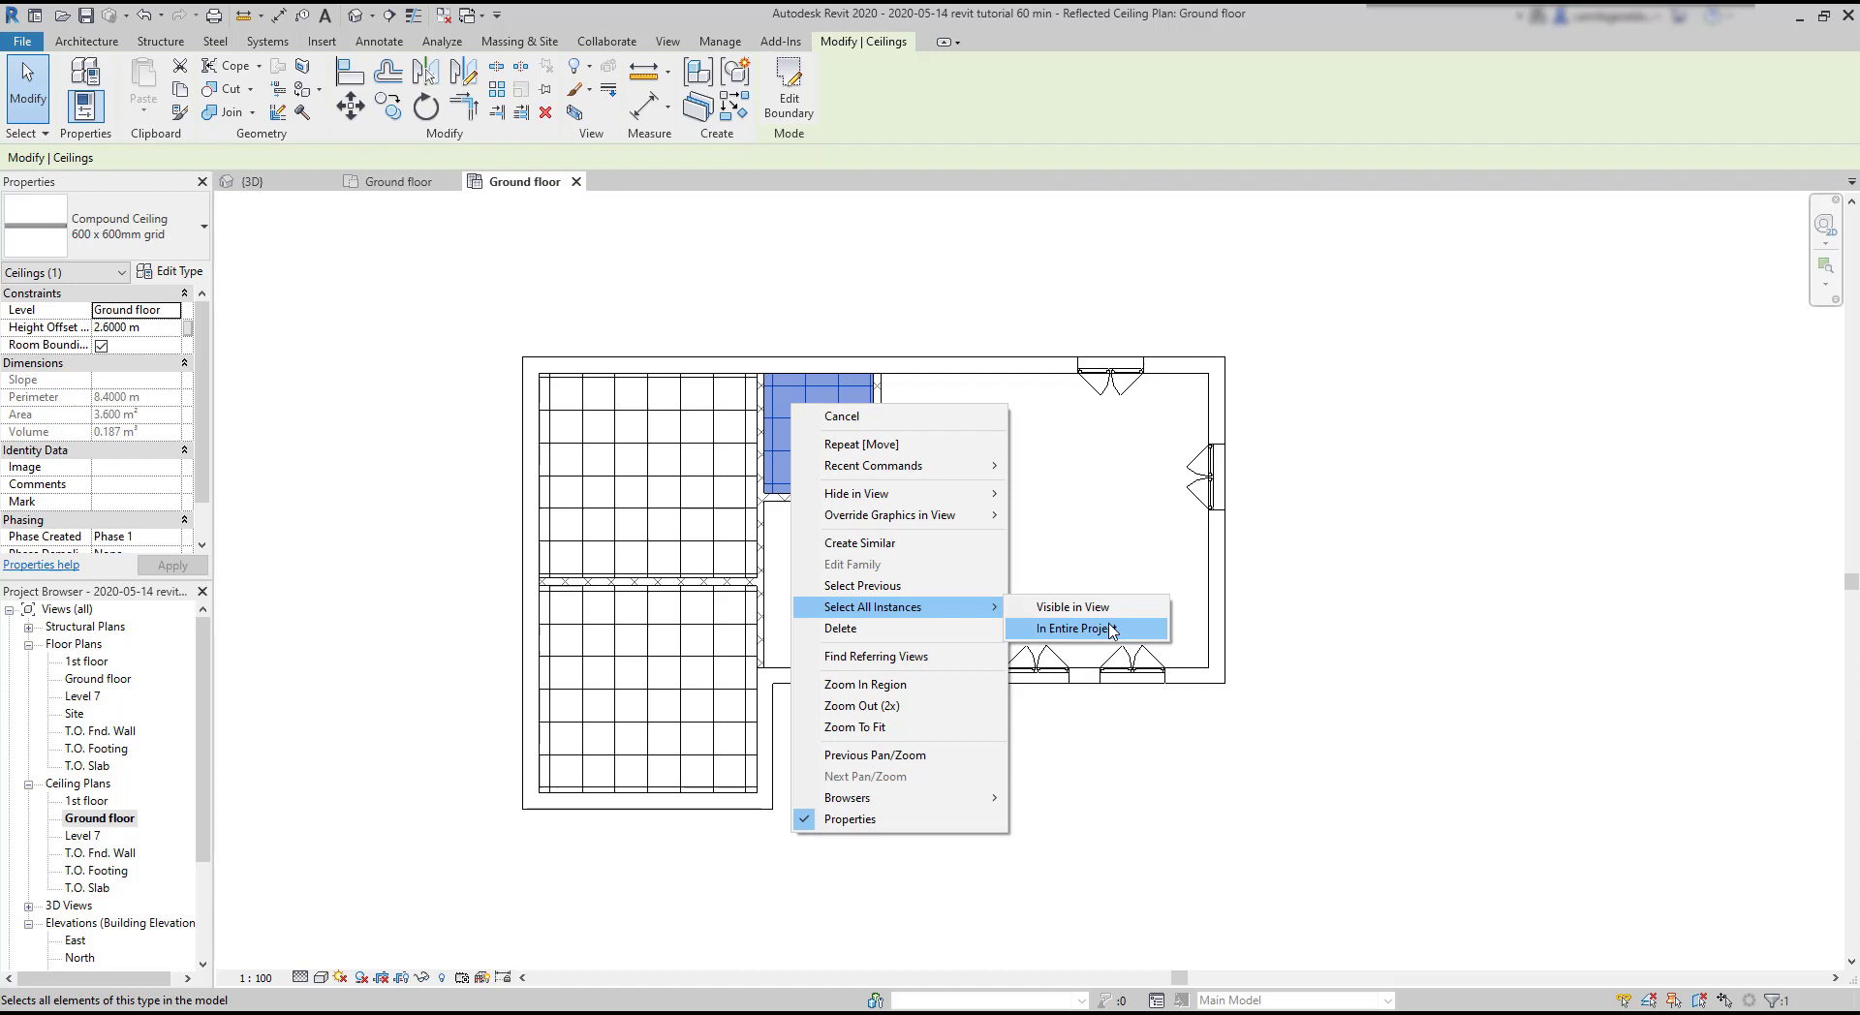
click(1073, 629)
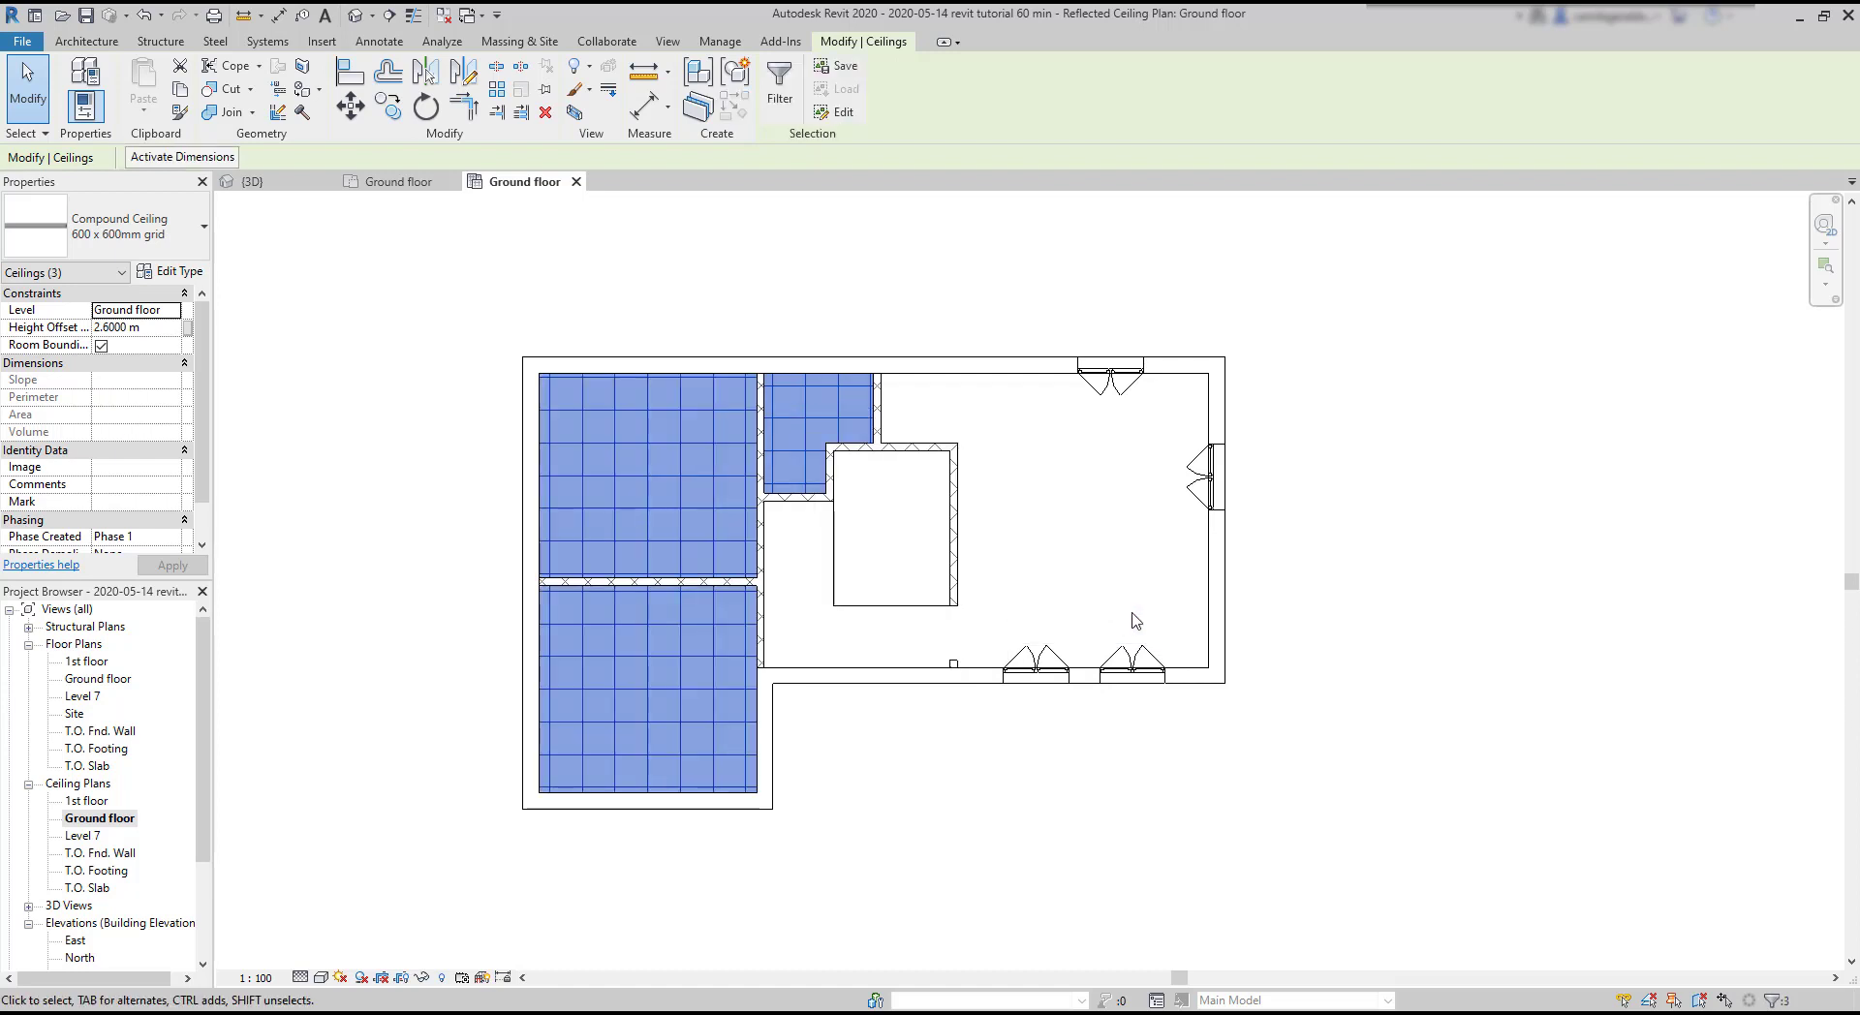
mouse_move(1328, 543)
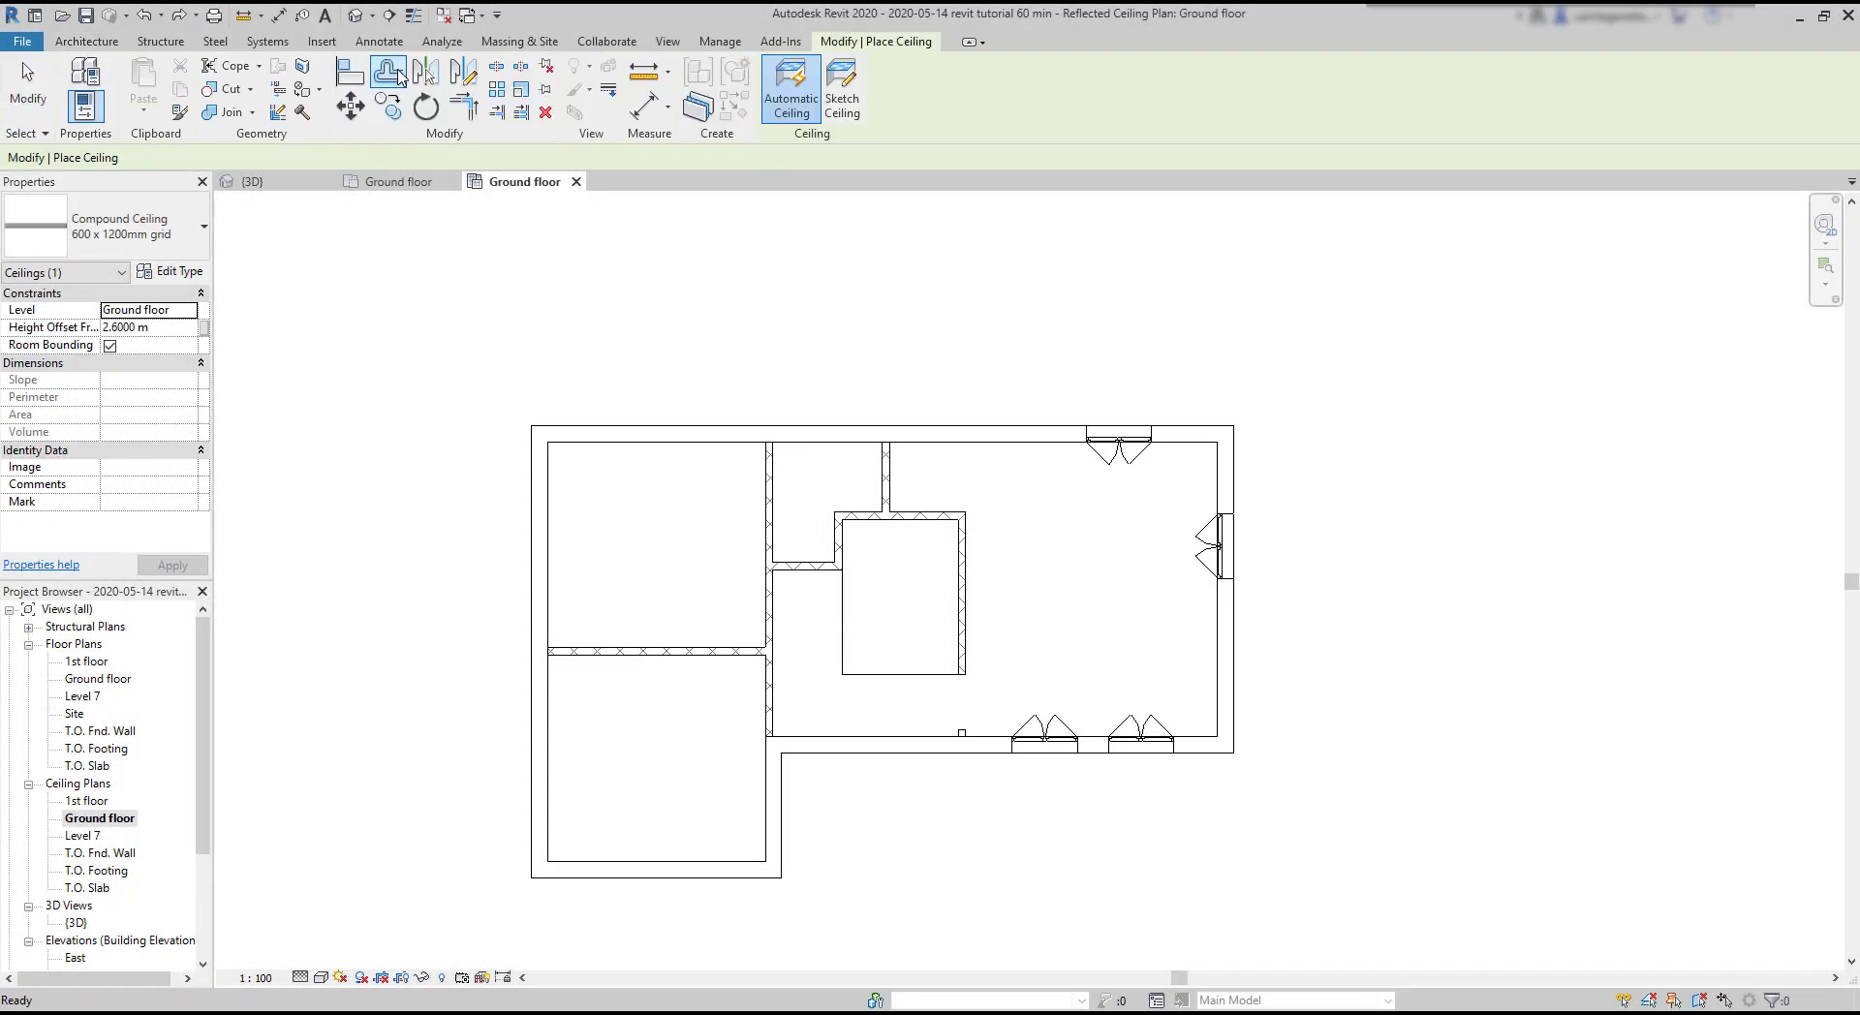
mouse_move(350, 338)
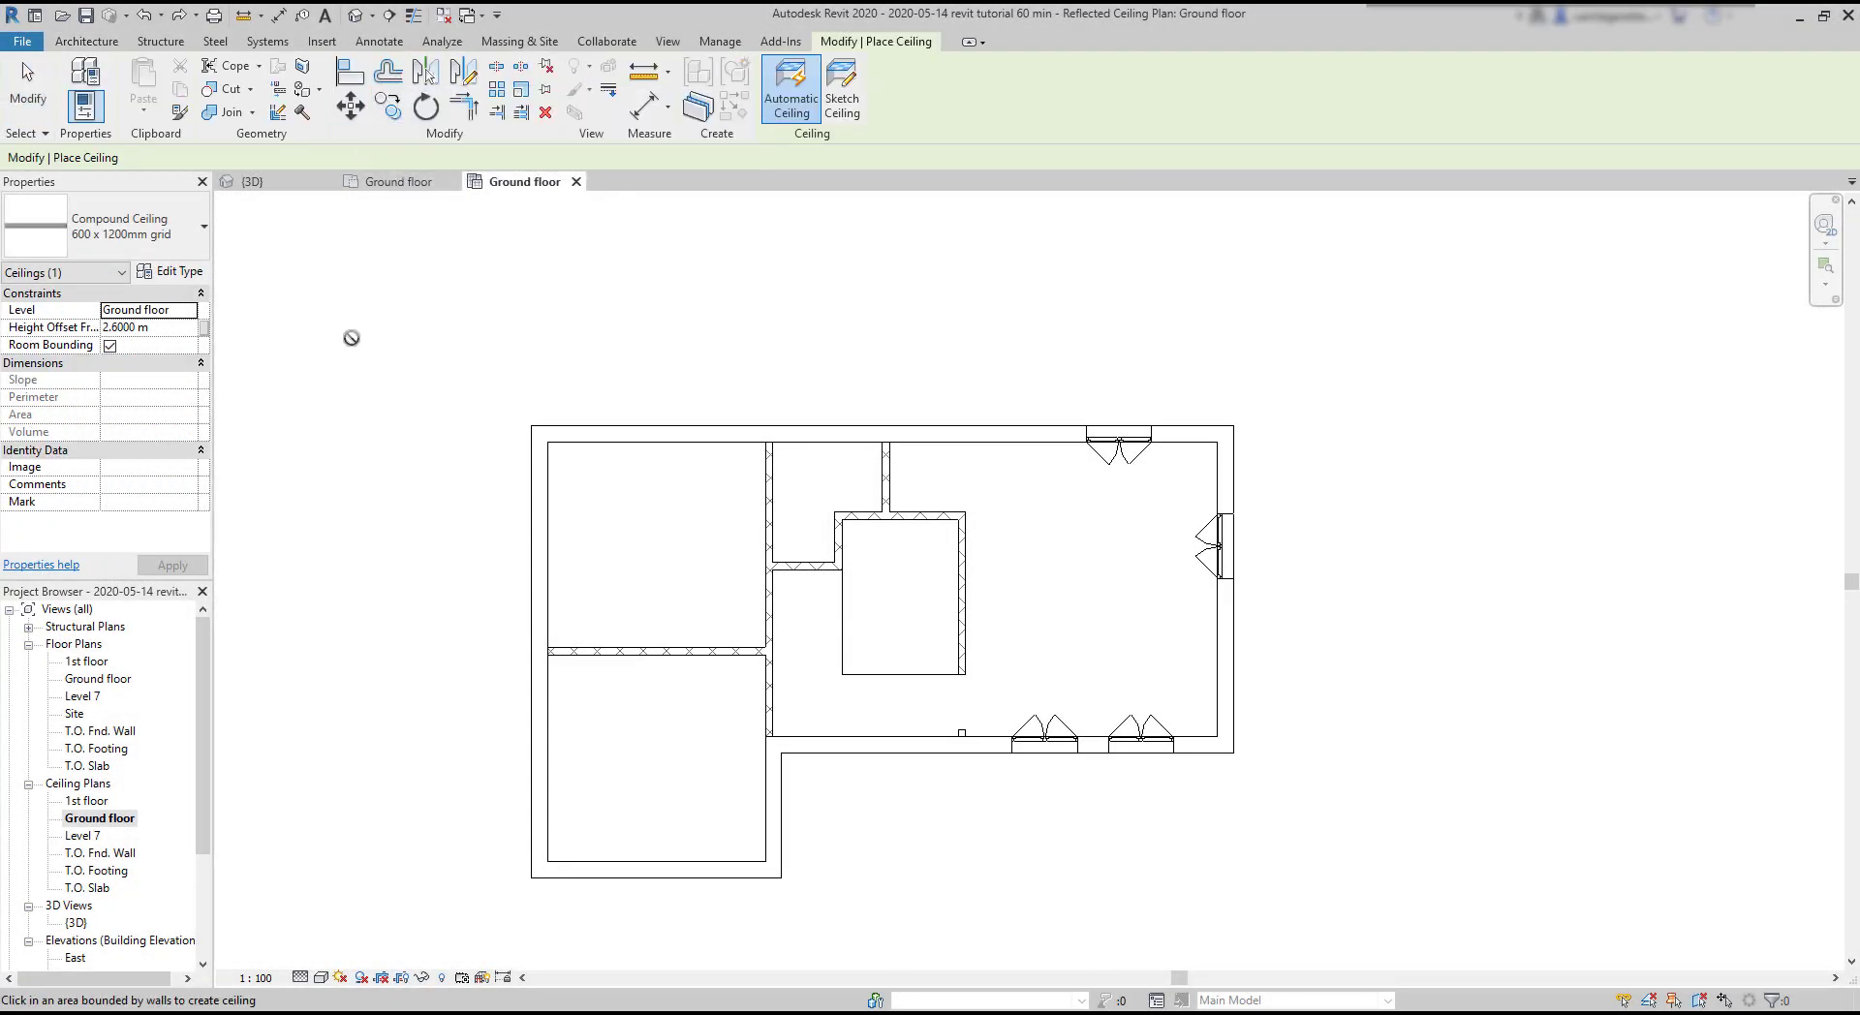
Step: Open the ceiling Type Selector list to choose a ceiling type
click(202, 226)
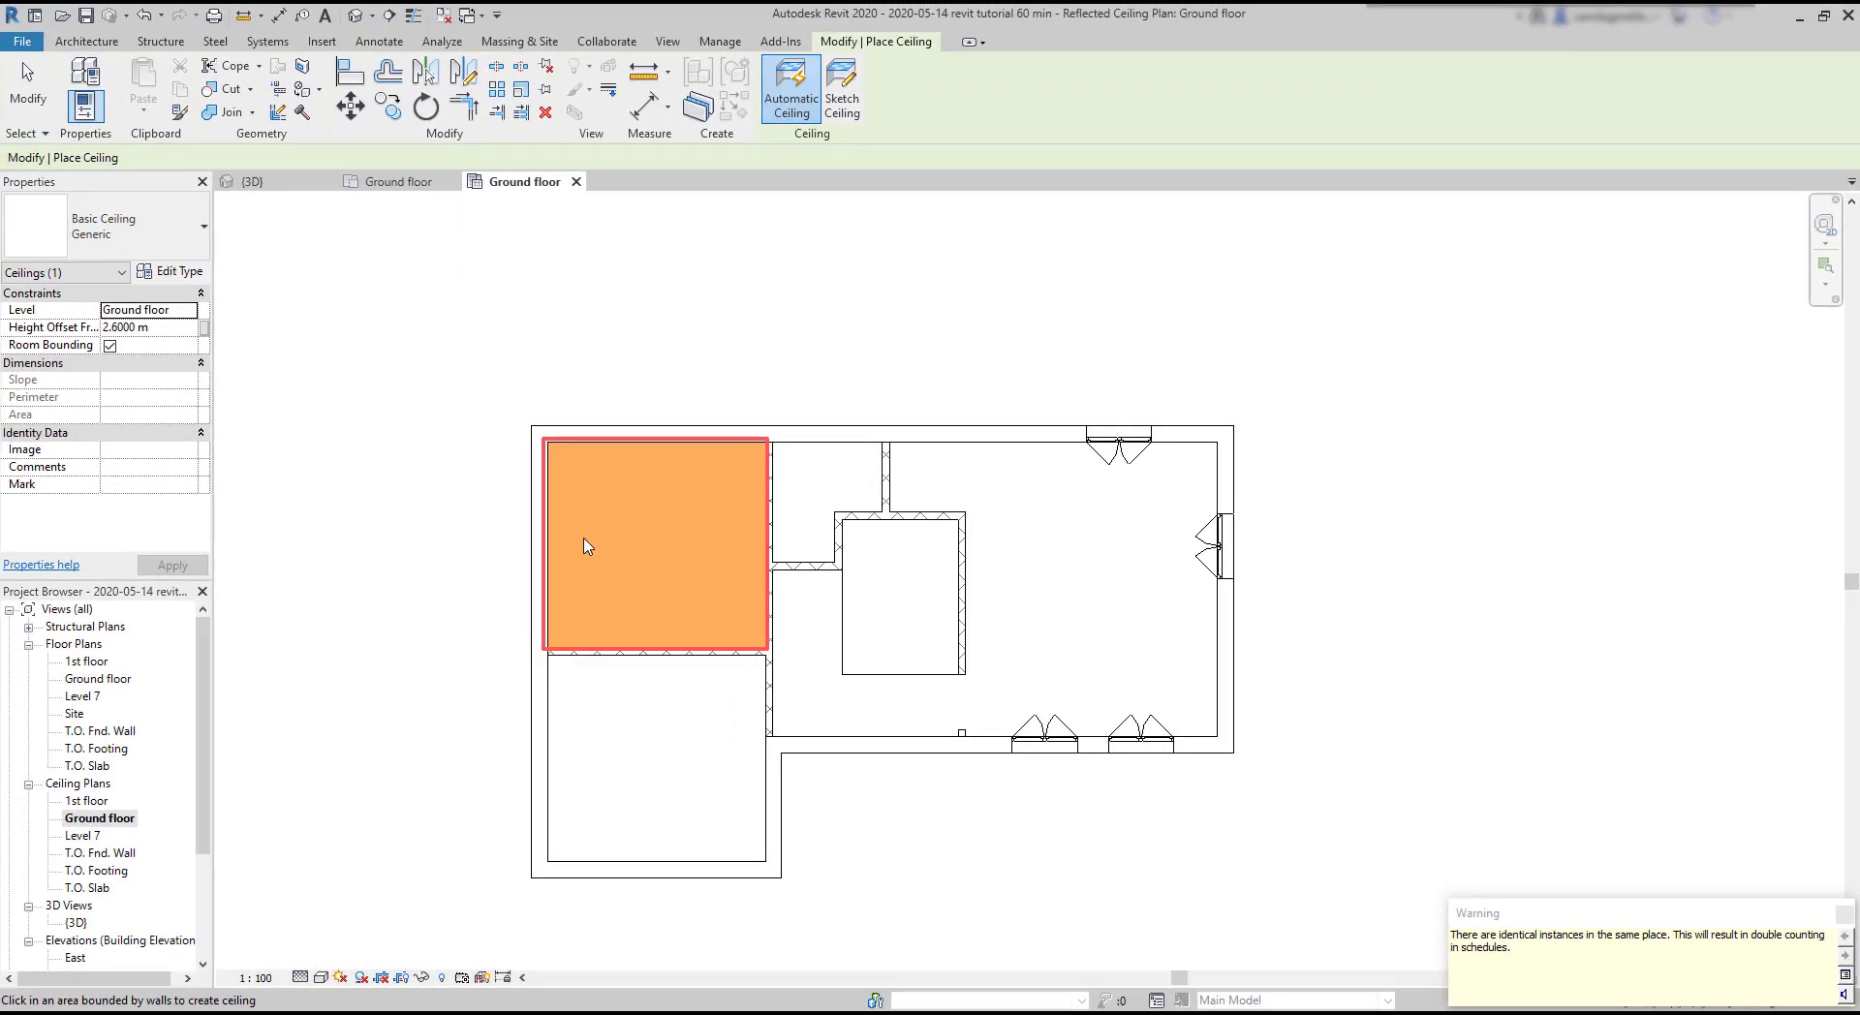
click(196, 225)
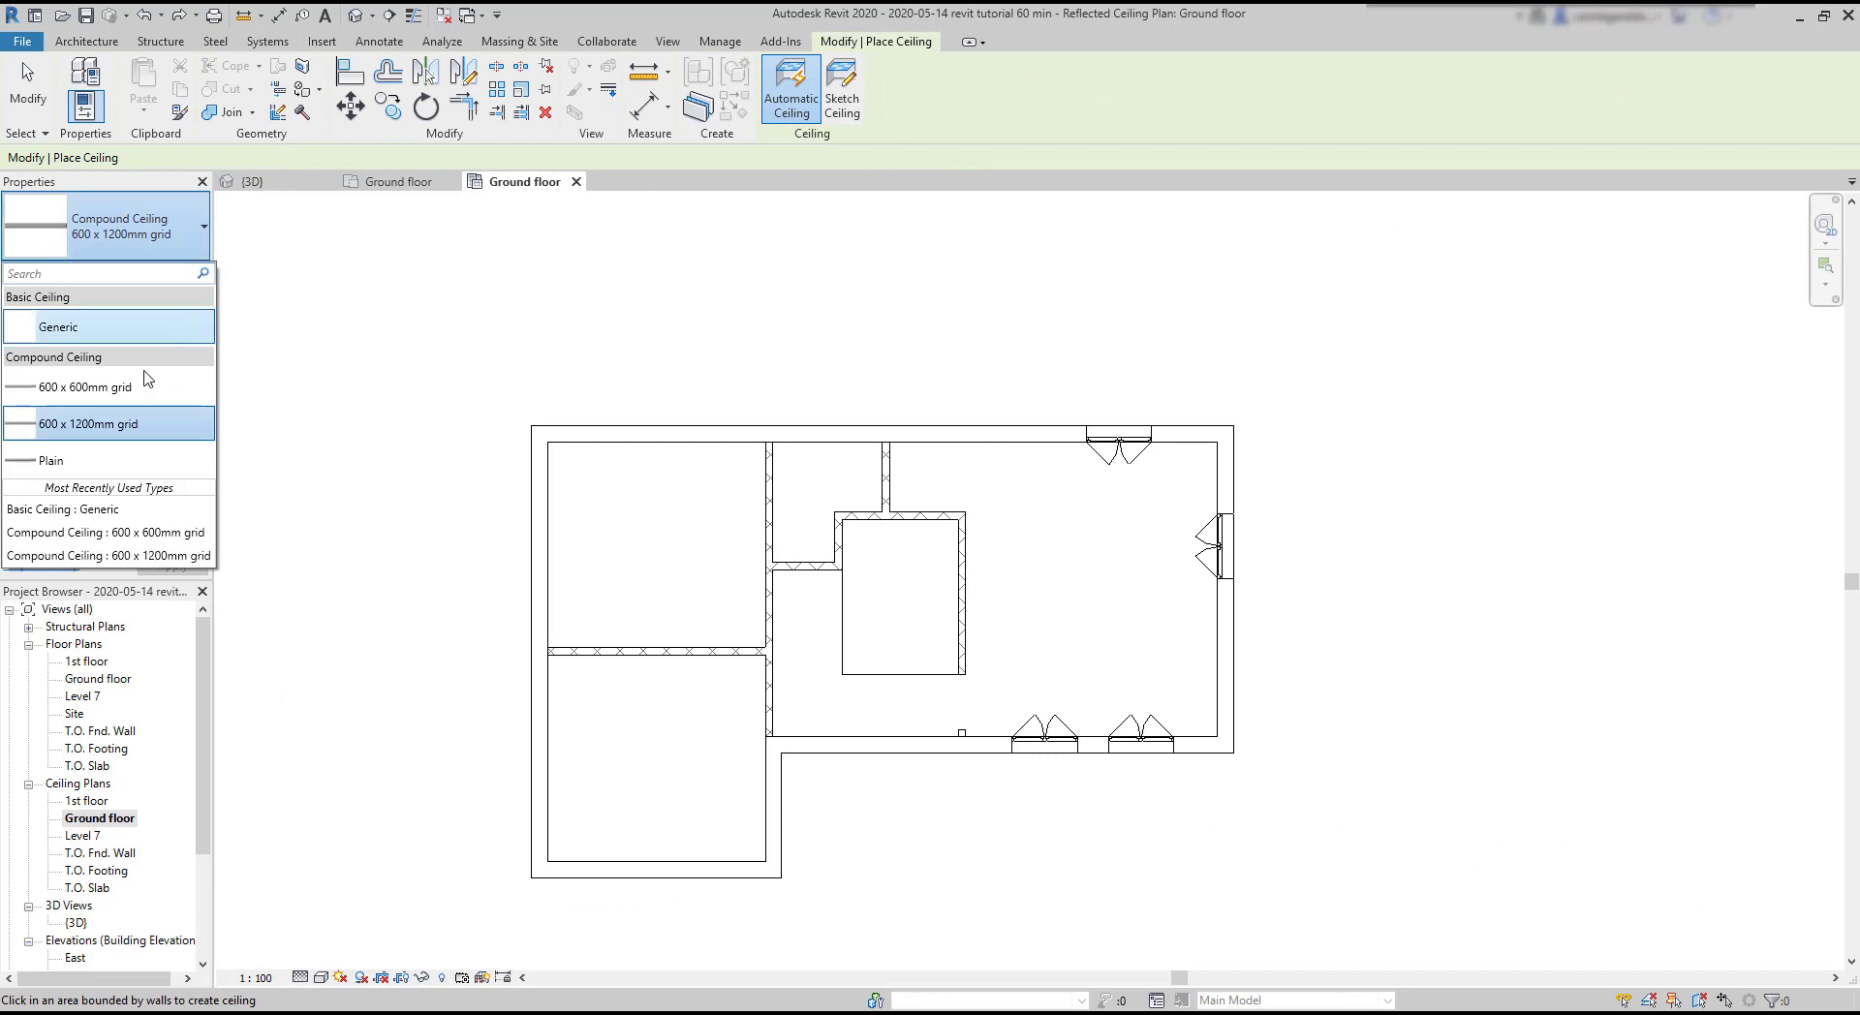
Step: Place a Compound Ceiling 600 x 600mm grid in the top-left room
click(83, 386)
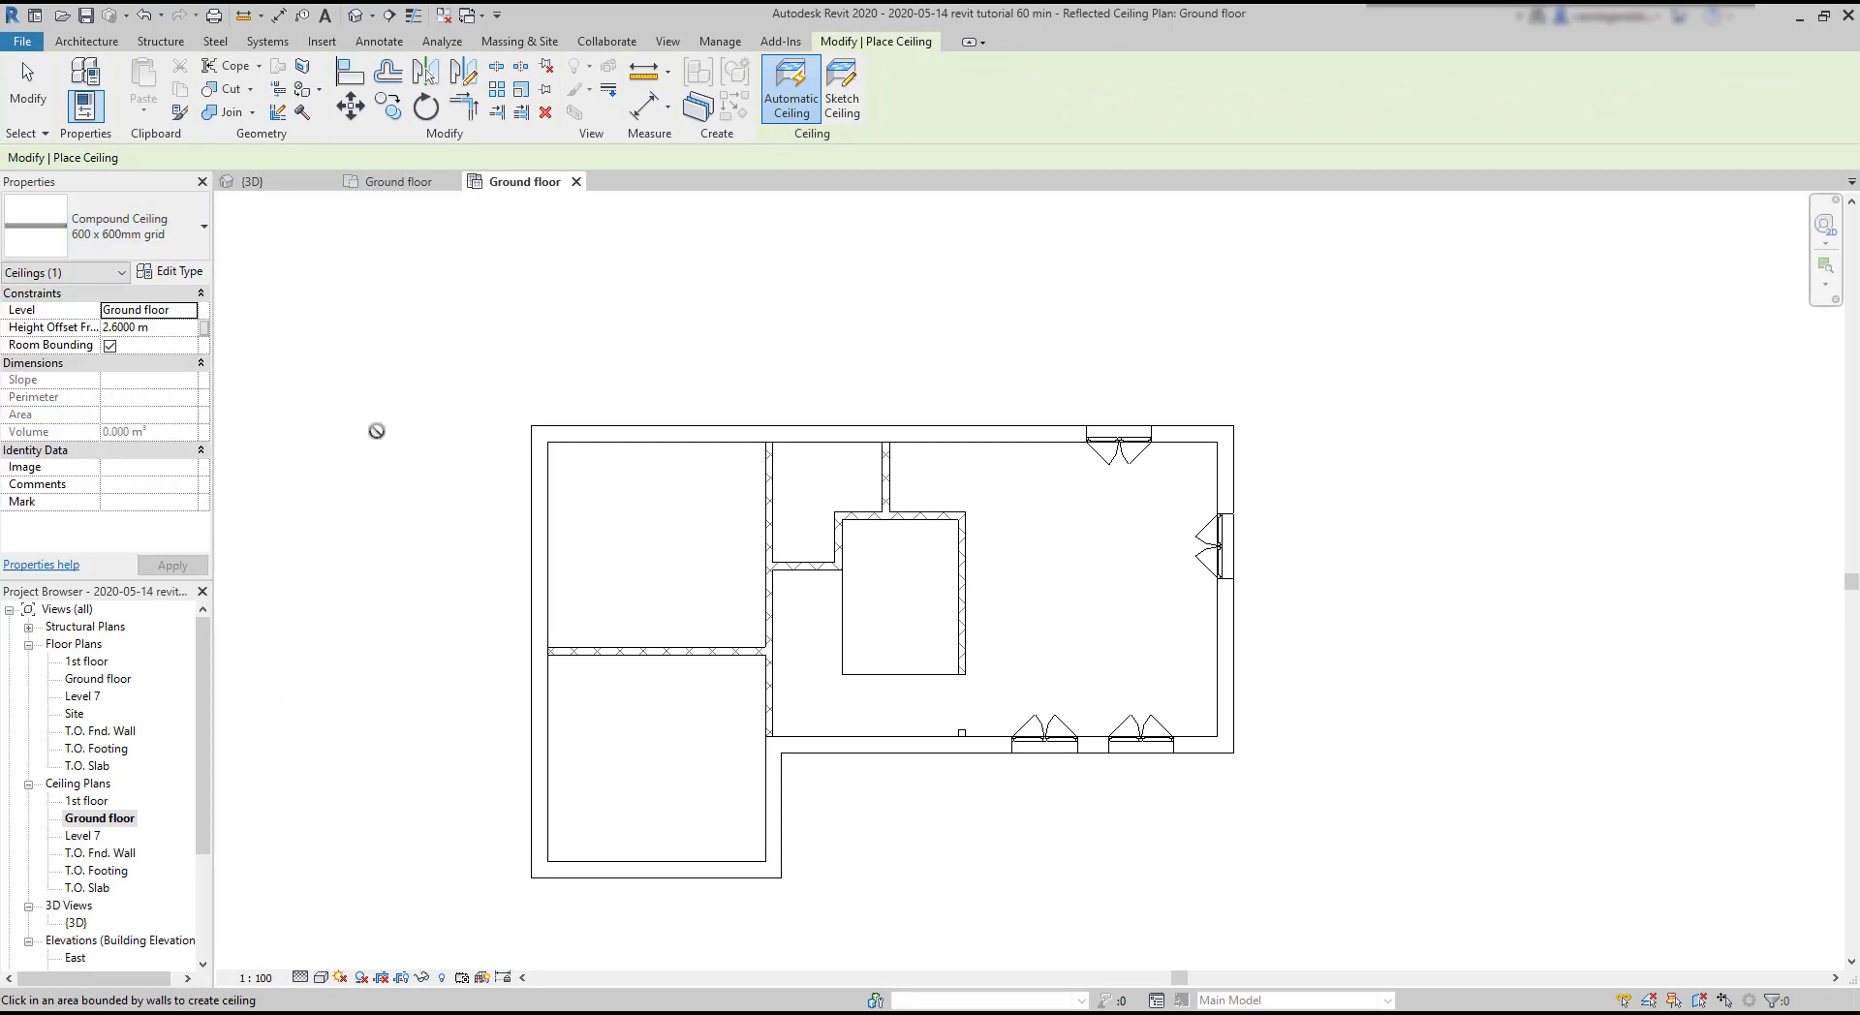
mouse_move(560, 509)
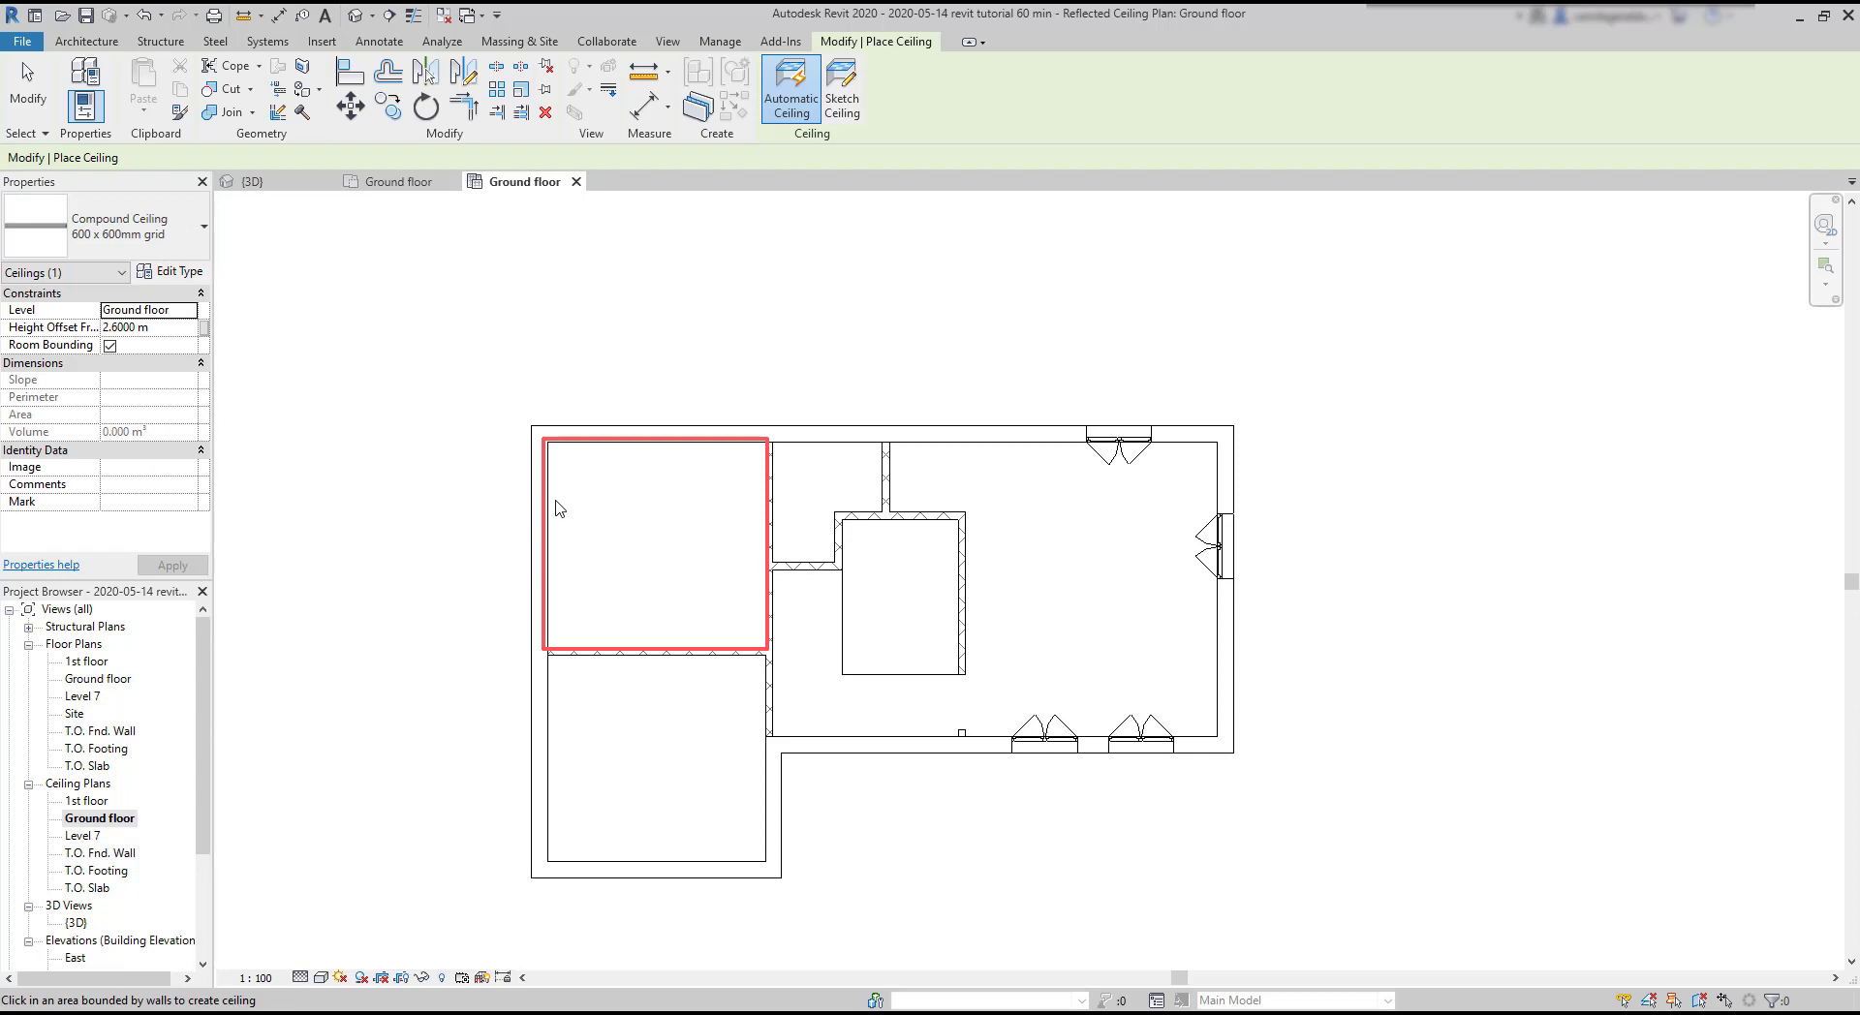
click(652, 539)
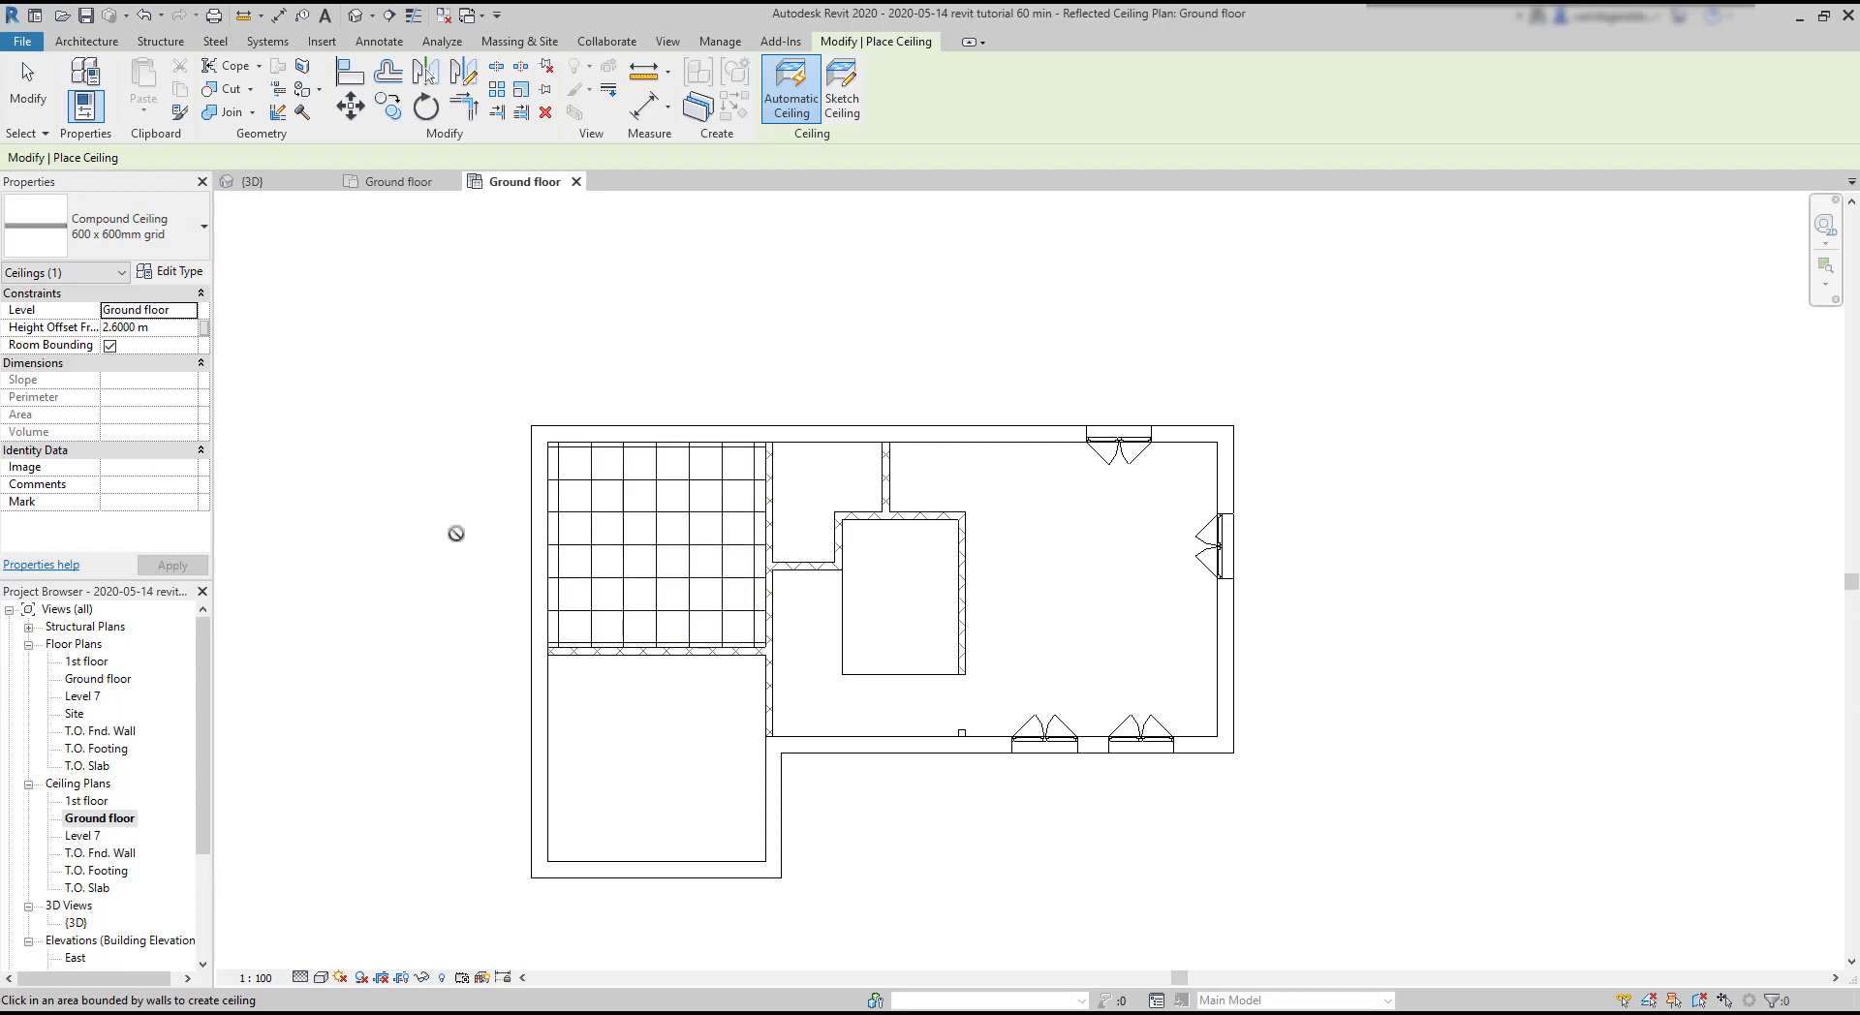